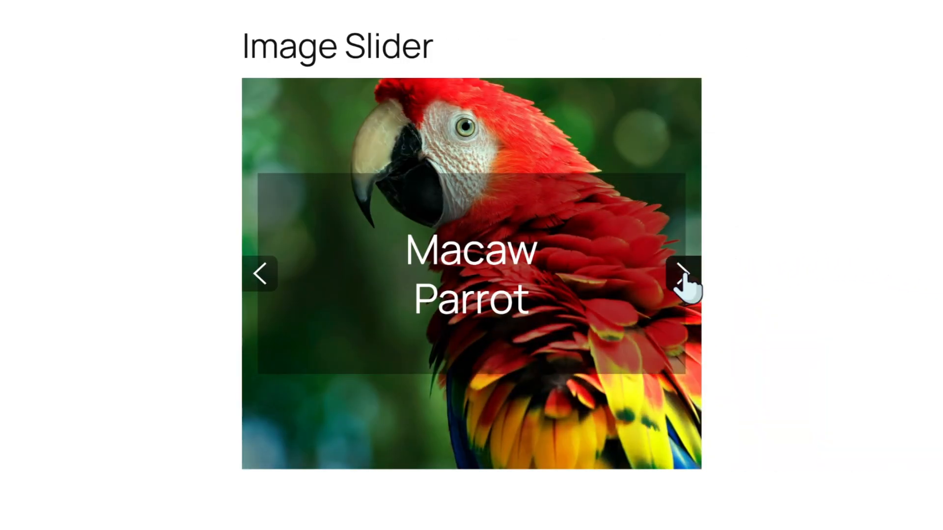
# Advance the bird slider through its next three slides
pyautogui.click(682, 273)
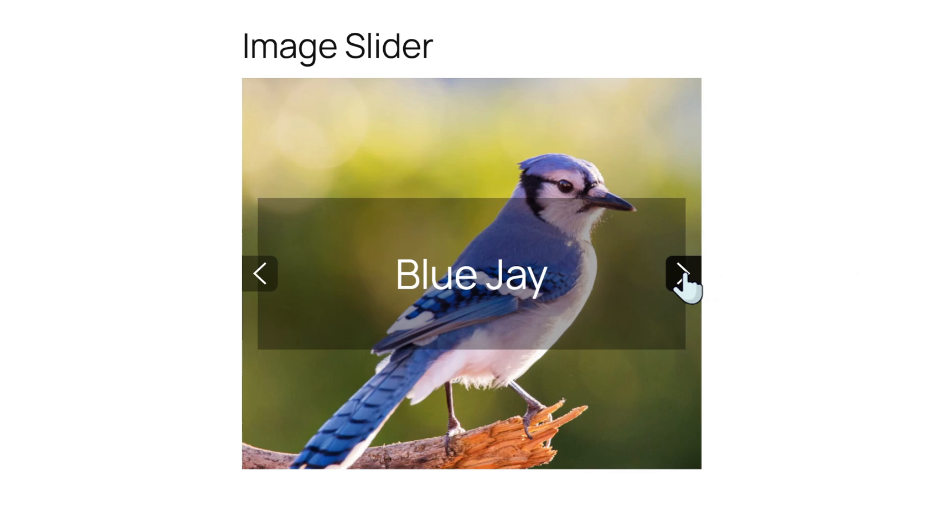
pyautogui.click(681, 272)
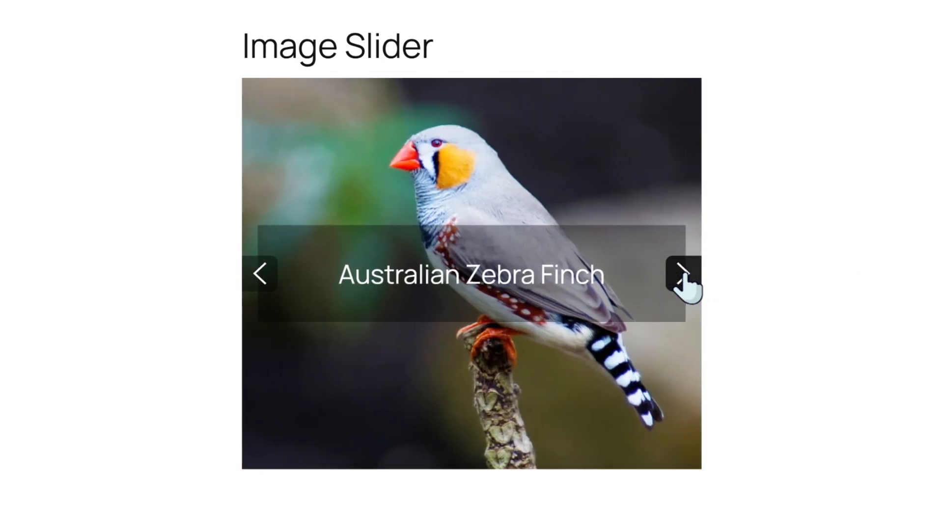
pyautogui.click(682, 272)
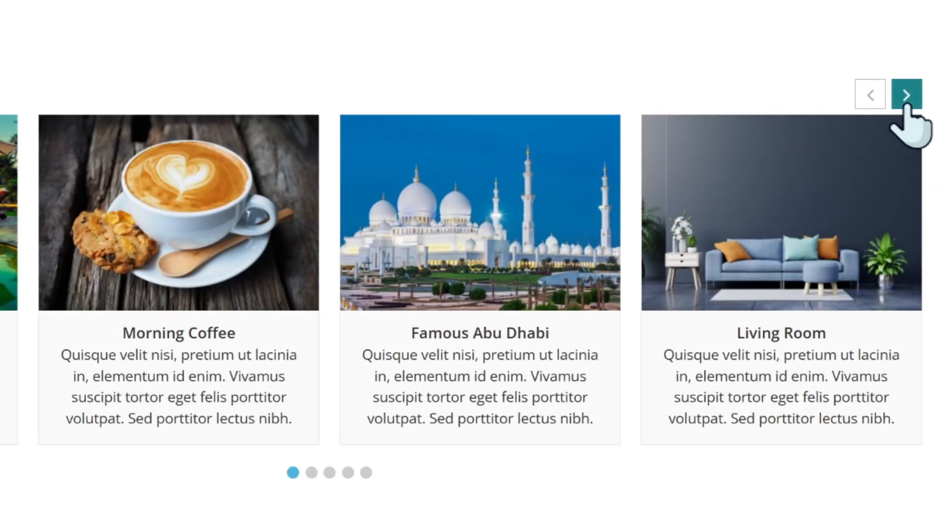
# Step the card carousel through three cards, then advance the car carousel to the orange sports car
pyautogui.click(907, 95)
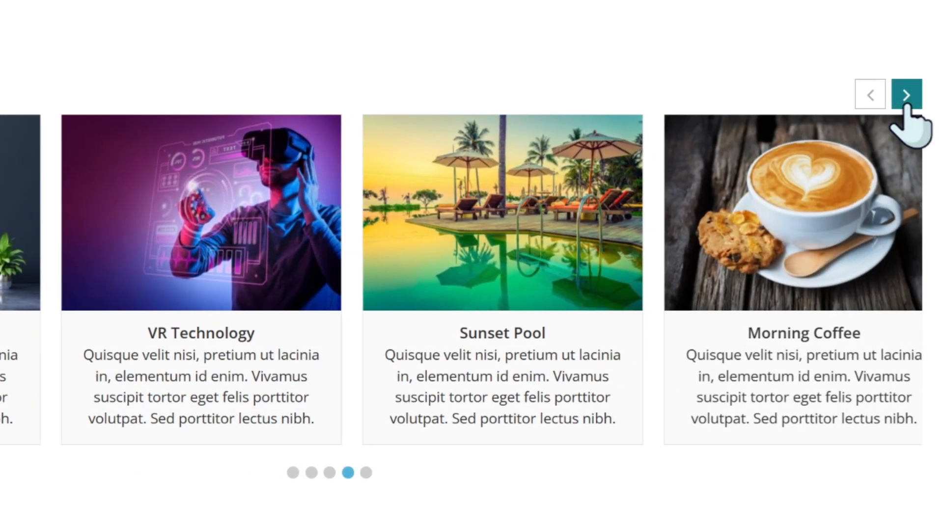
pyautogui.click(906, 95)
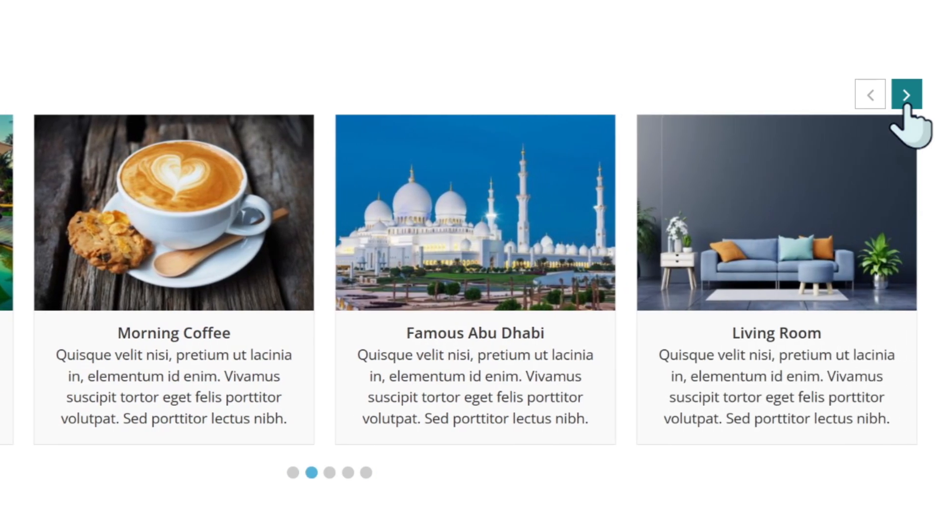
pyautogui.click(905, 94)
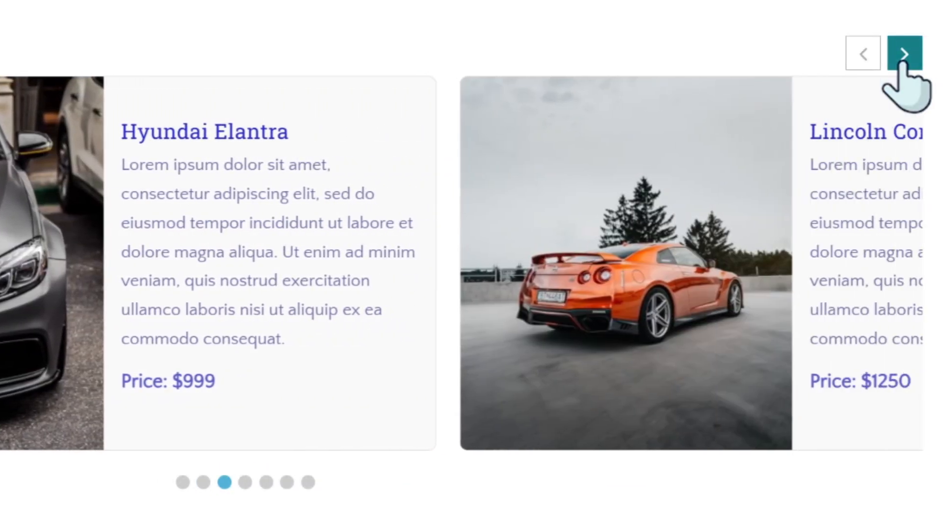
pyautogui.click(902, 53)
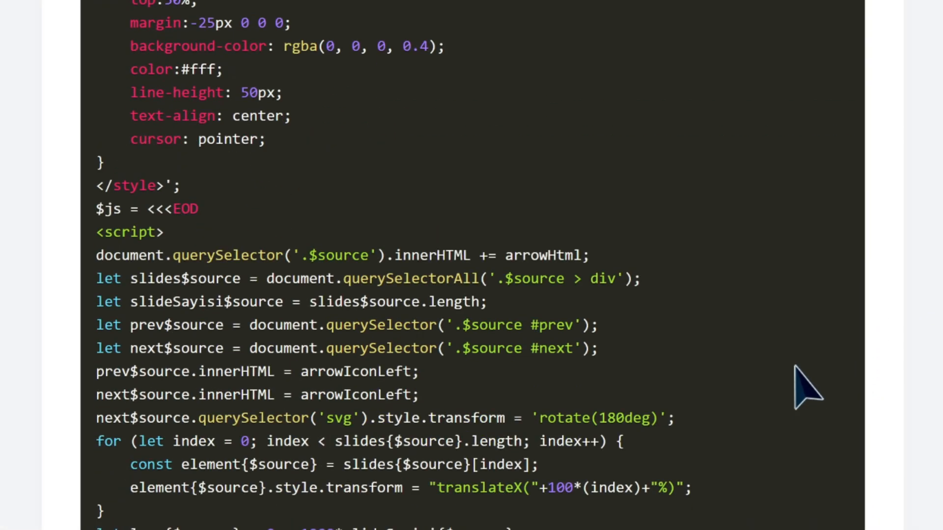
# Copy the slider shortcode code snippet from the redpishi.com tutorial page
pyautogui.scroll(3)
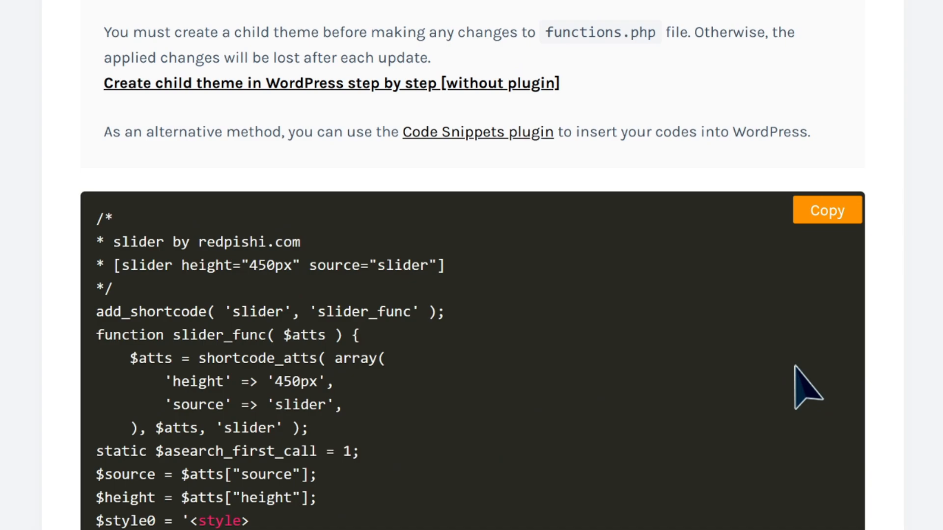
pyautogui.click(827, 209)
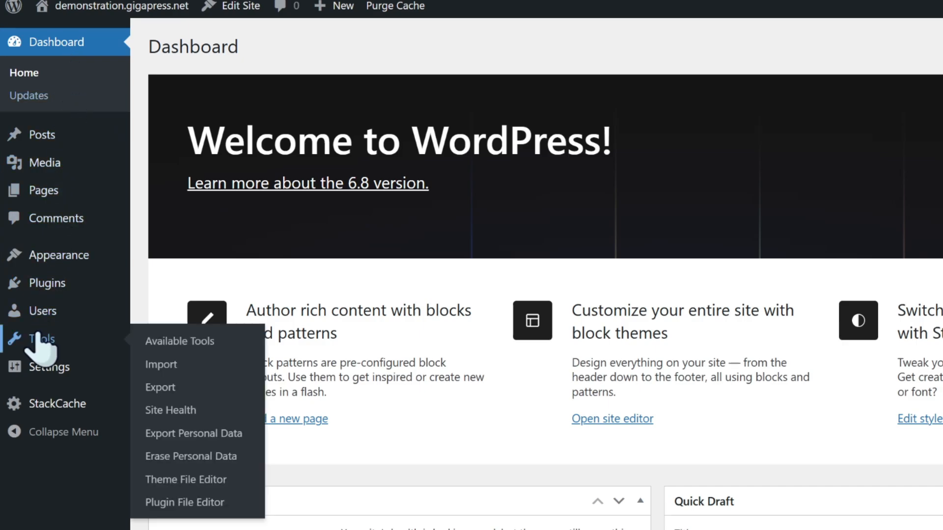
pyautogui.moveTo(170, 433)
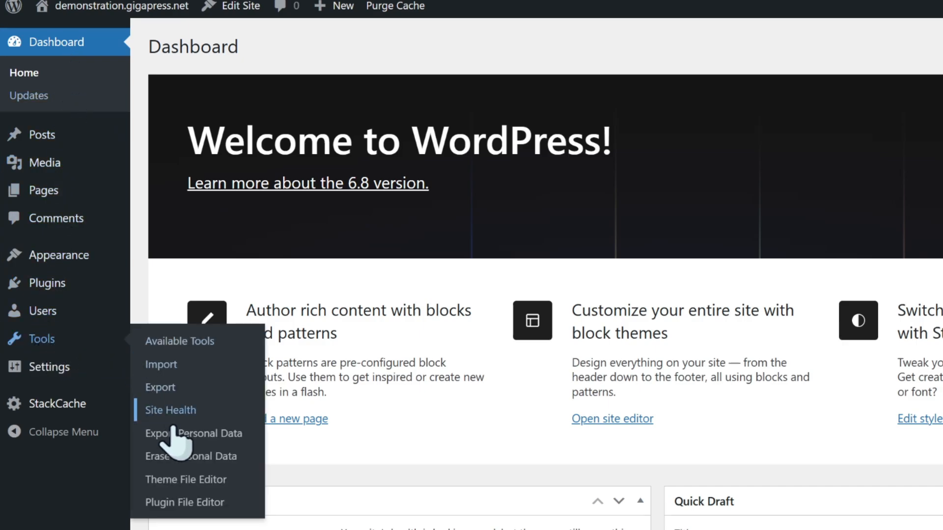
# Go from the Dashboard to the Theme File Editor under Tools
pyautogui.click(186, 480)
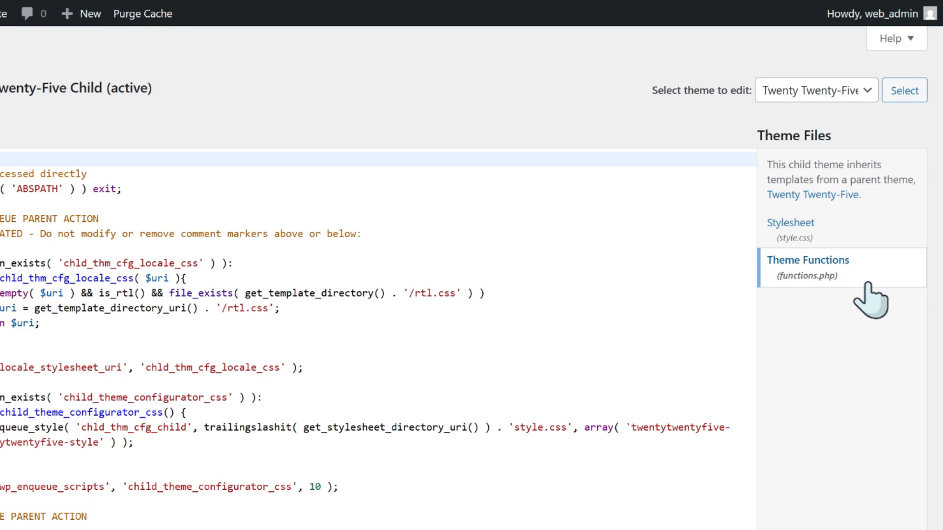
# Paste the slider shortcode code at the end of the child theme's functions.php and update the file
pyautogui.click(815, 91)
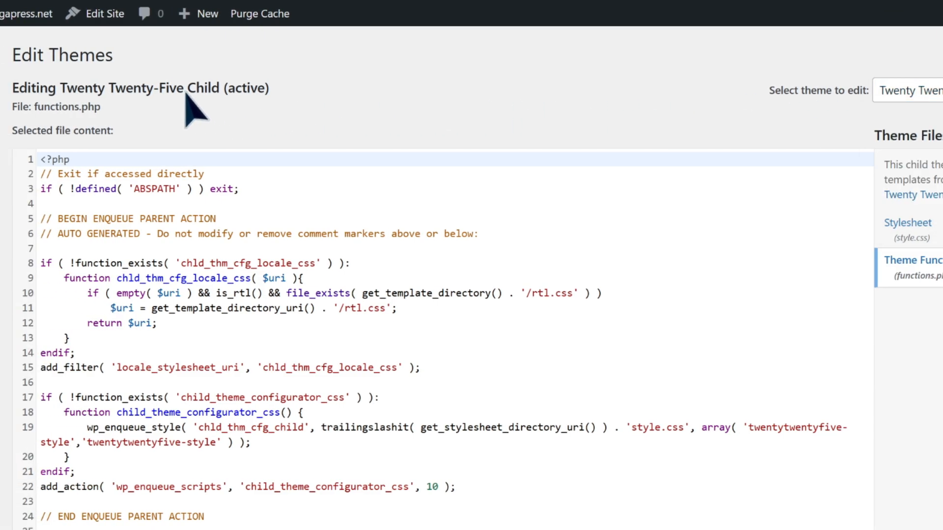
pyautogui.doubleClick(212, 87)
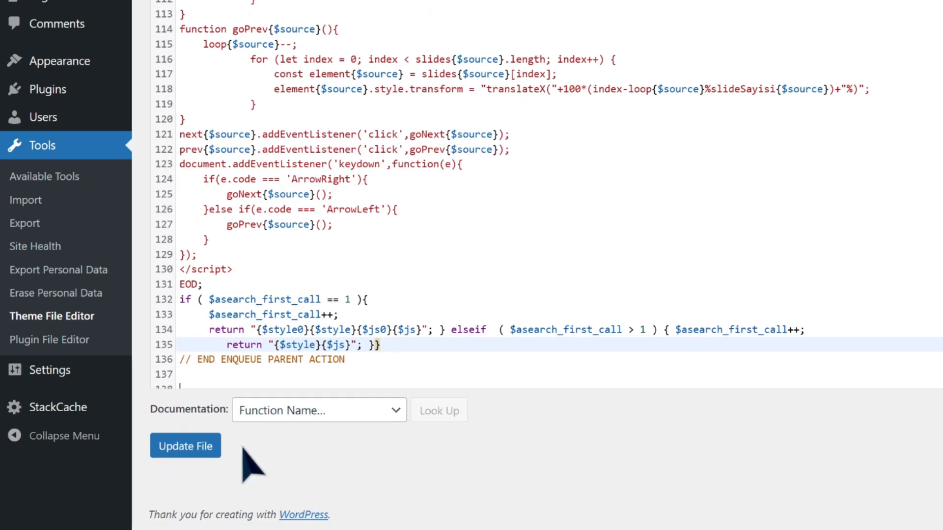
pyautogui.click(186, 446)
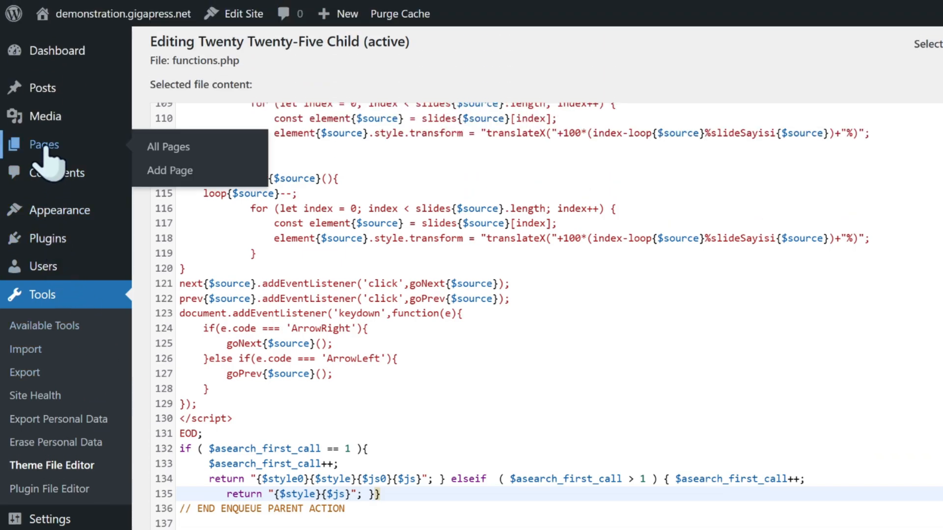
# Open the Welcome page from All Pages in the block editor
pyautogui.click(168, 147)
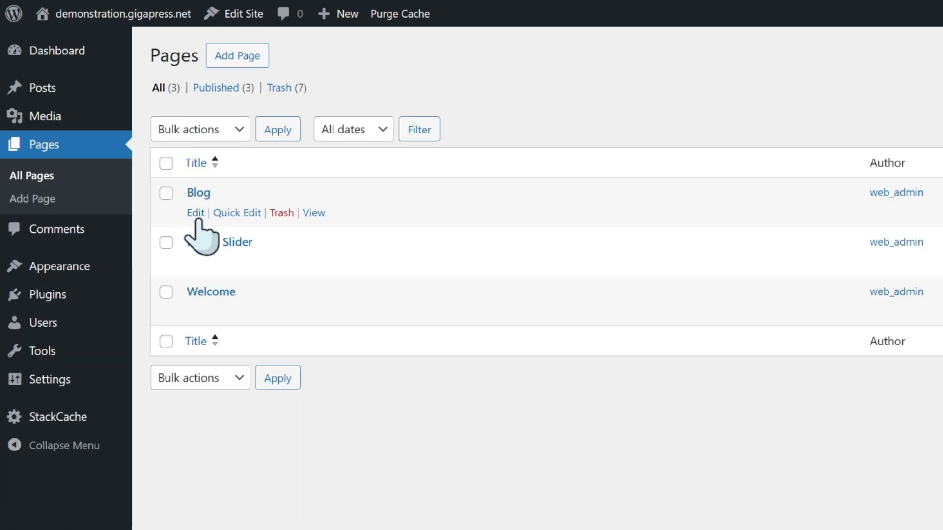
pyautogui.click(210, 292)
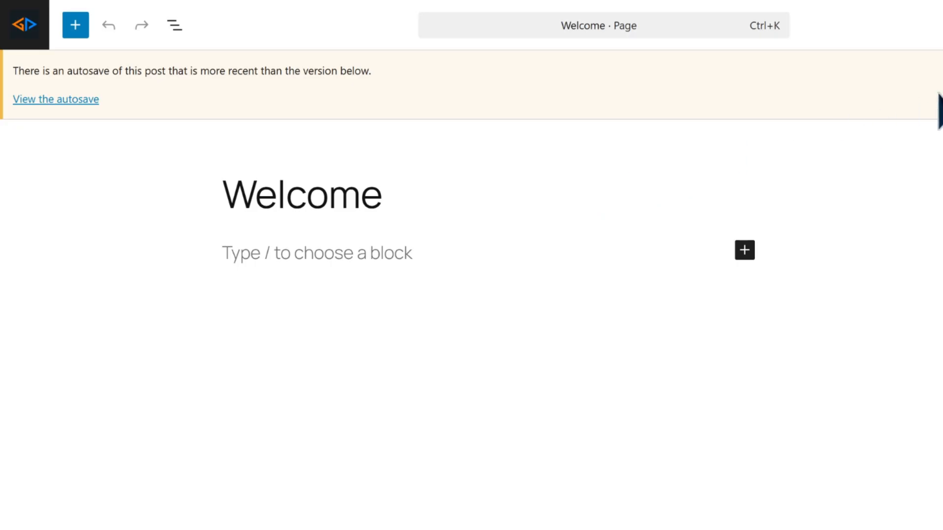
pyautogui.click(864, 20)
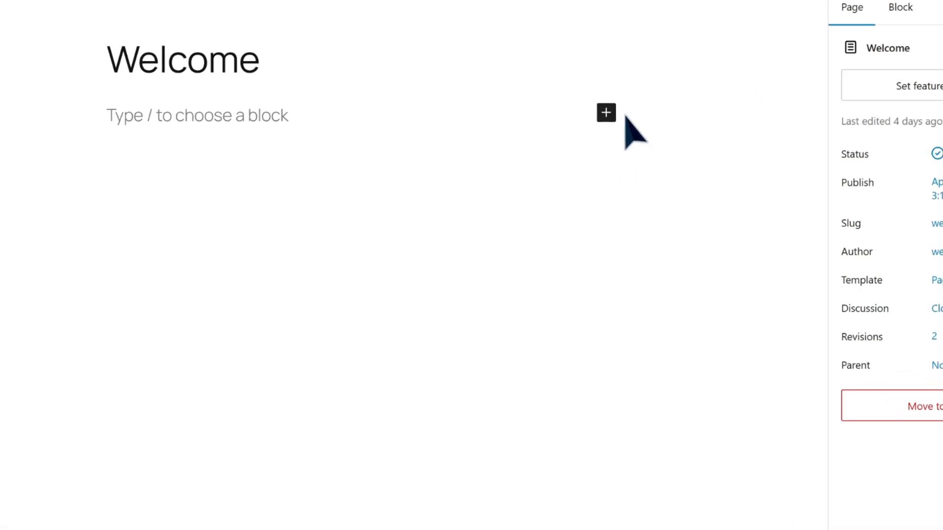
# Insert a Cover block via the inserter search 'cover' and start uploading its image
pyautogui.click(606, 112)
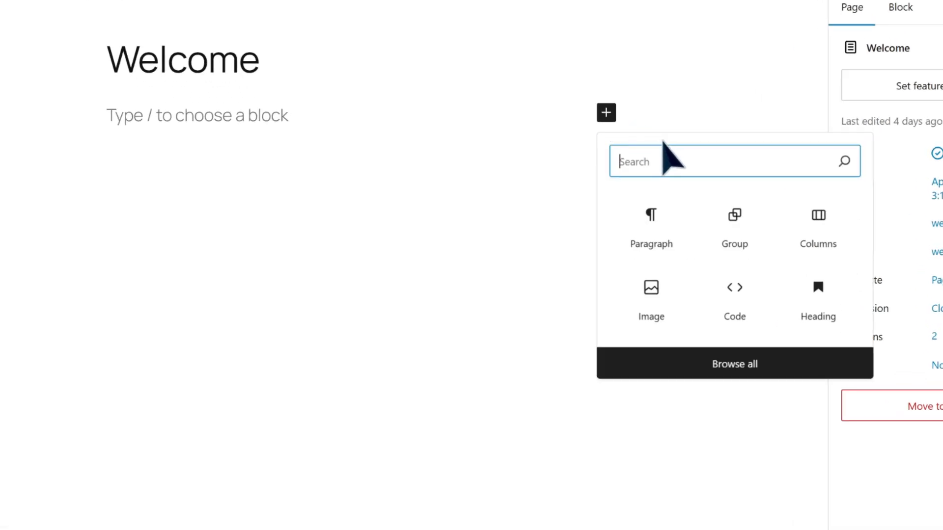
pyautogui.write('cover')
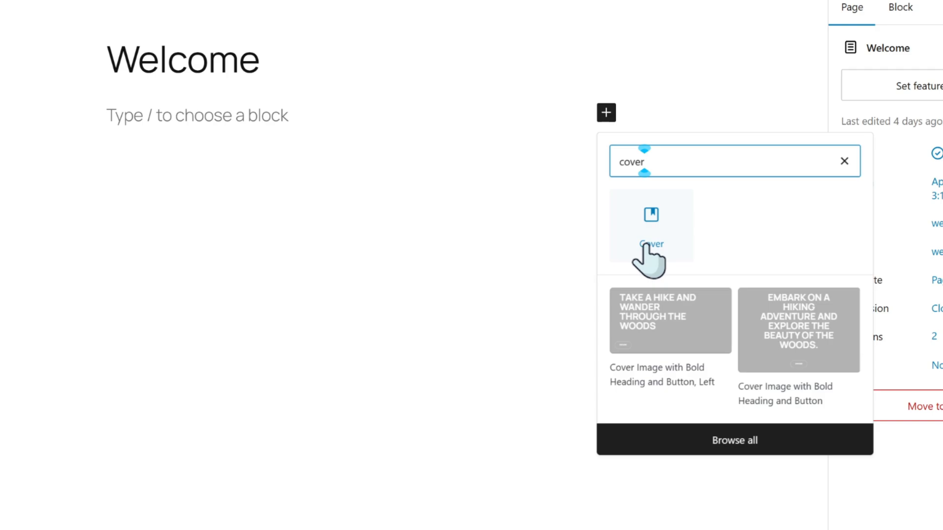
pyautogui.click(650, 226)
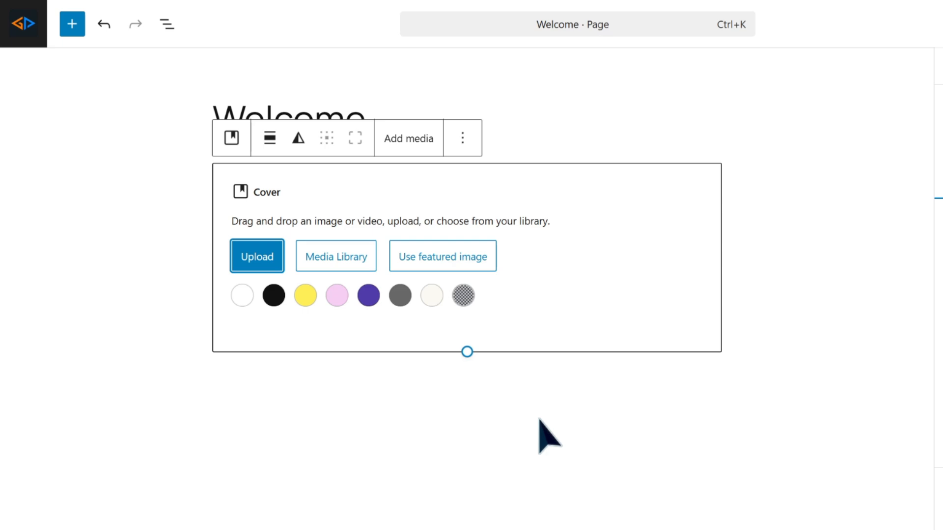
pyautogui.moveTo(299, 271)
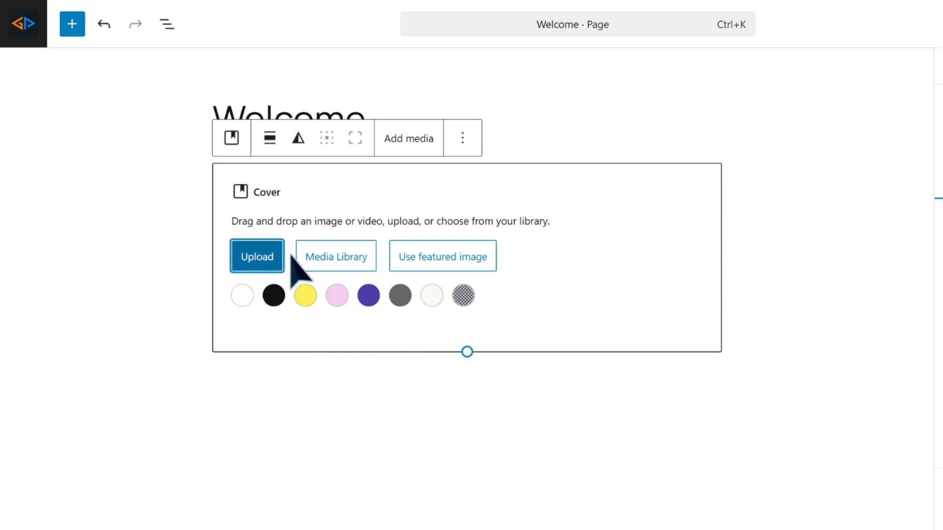
pyautogui.click(334, 256)
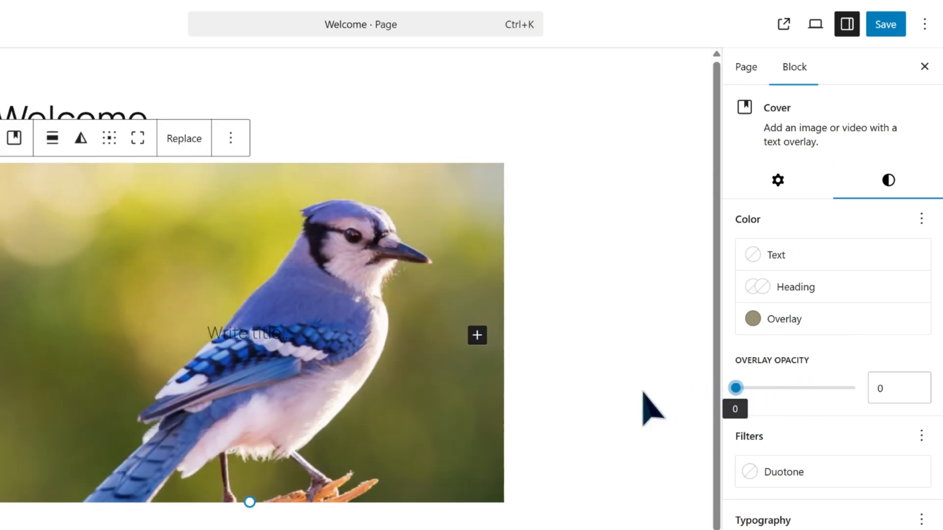
# Caption the blue jay cover 'BIRD 1' with a dark #111111 background band at XXL size
pyautogui.click(745, 67)
pyautogui.write('BIRD 1')
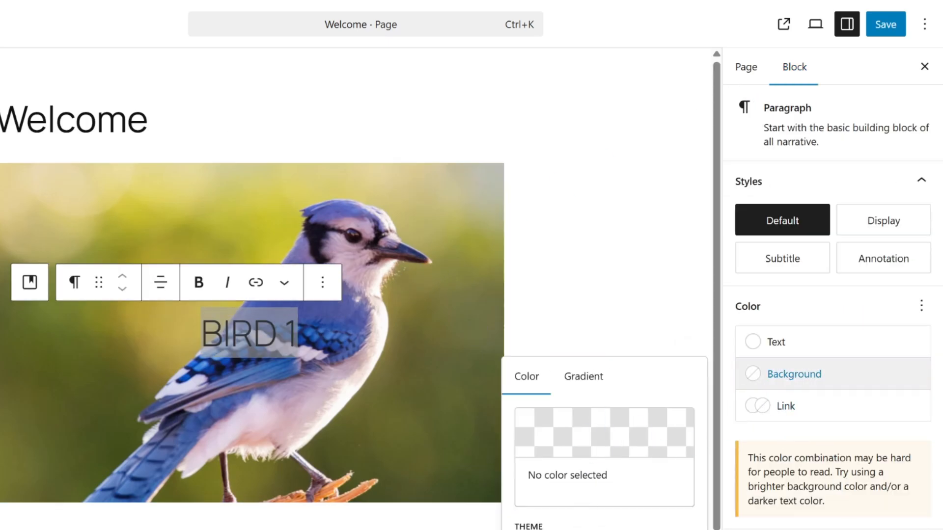
pyautogui.click(604, 433)
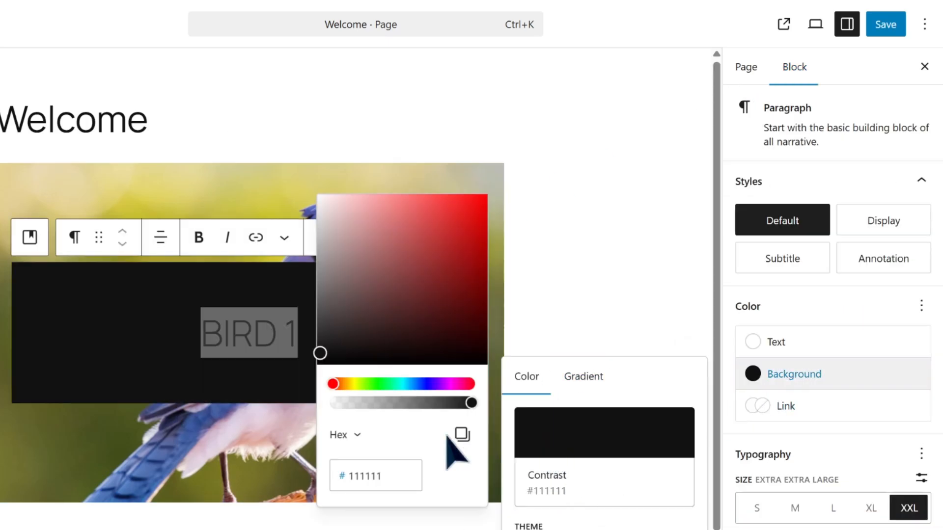
pyautogui.click(745, 67)
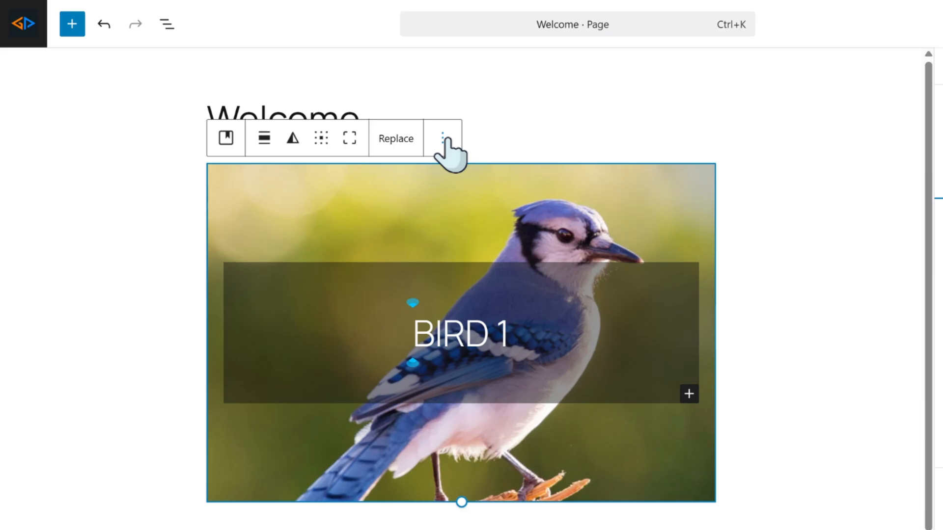
# Duplicate the cover block and renumber the captions BIRD 1 through BIRD 4 down the page
pyautogui.click(442, 137)
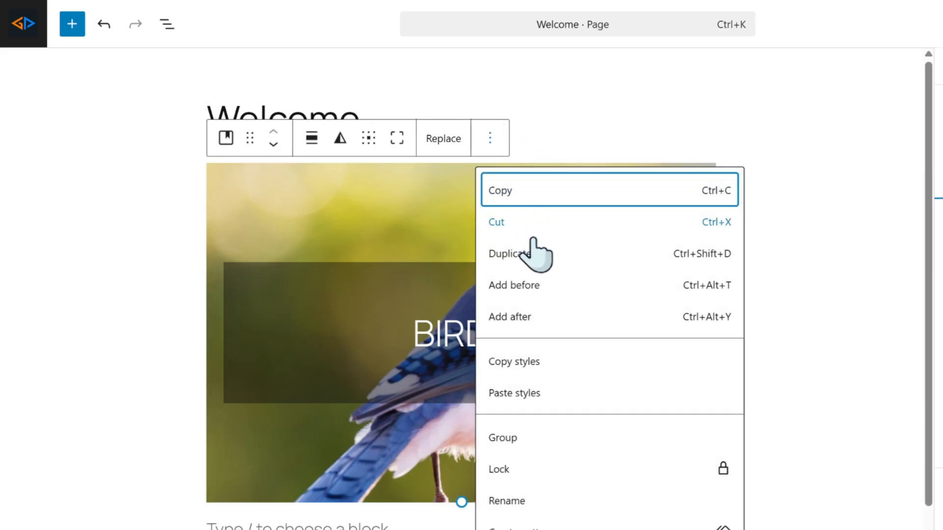
pyautogui.click(509, 254)
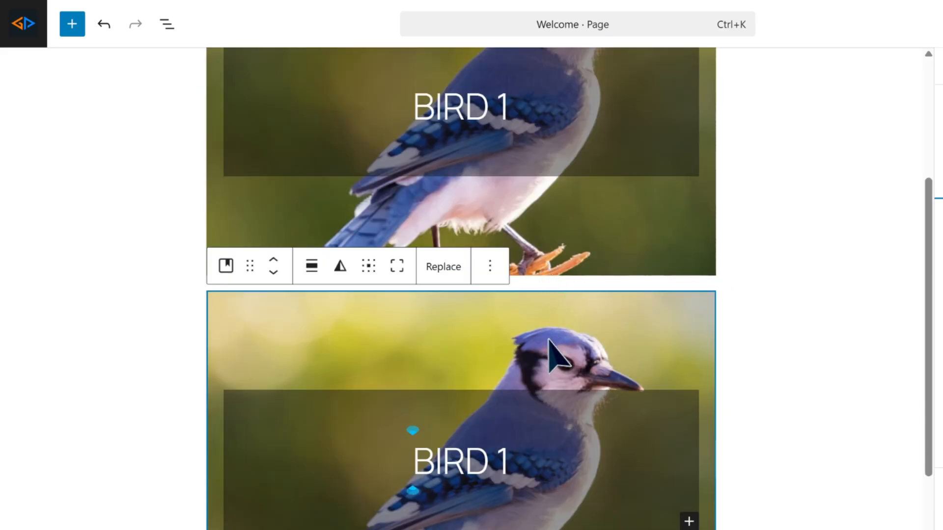
pyautogui.click(443, 266)
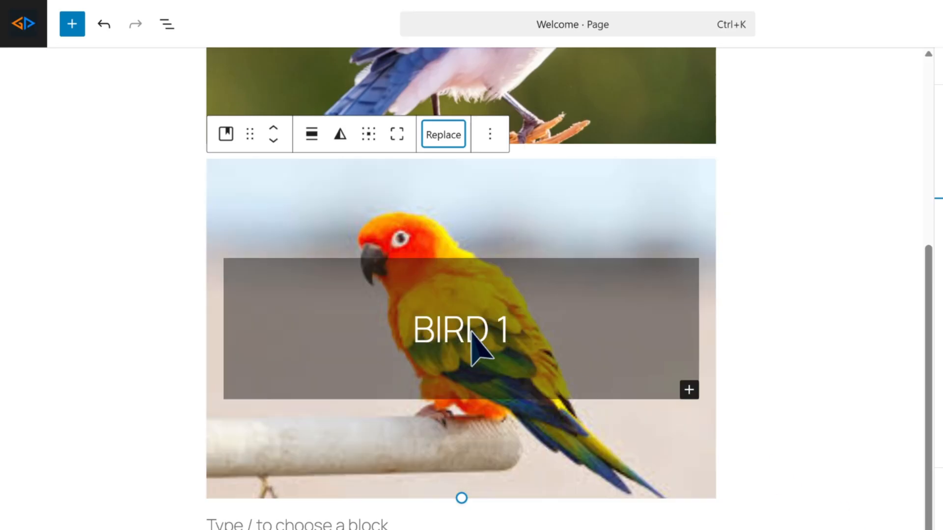
pyautogui.click(443, 135)
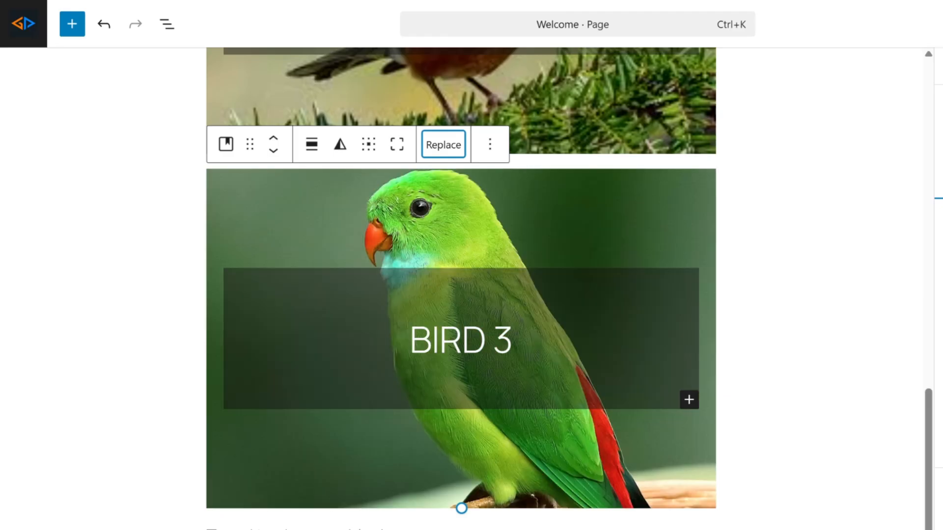
pyautogui.scroll(-3)
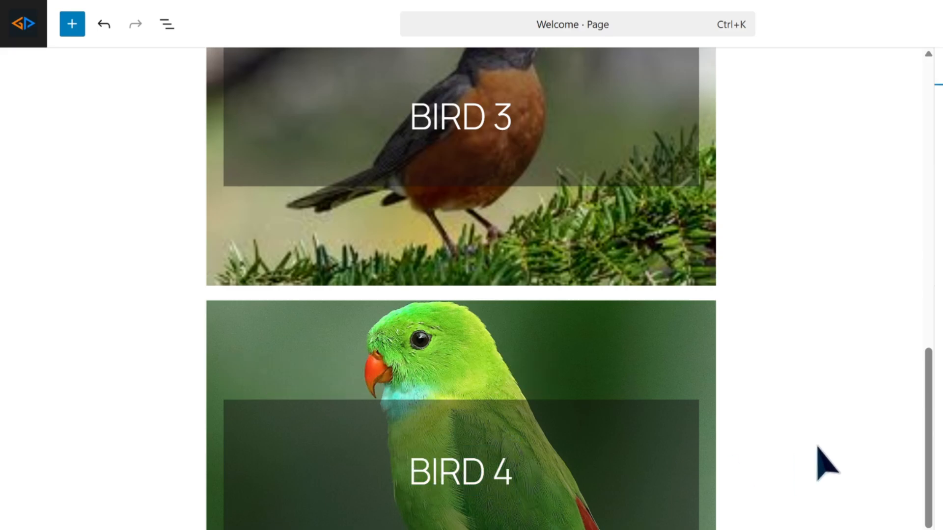
pyautogui.moveTo(178, 57)
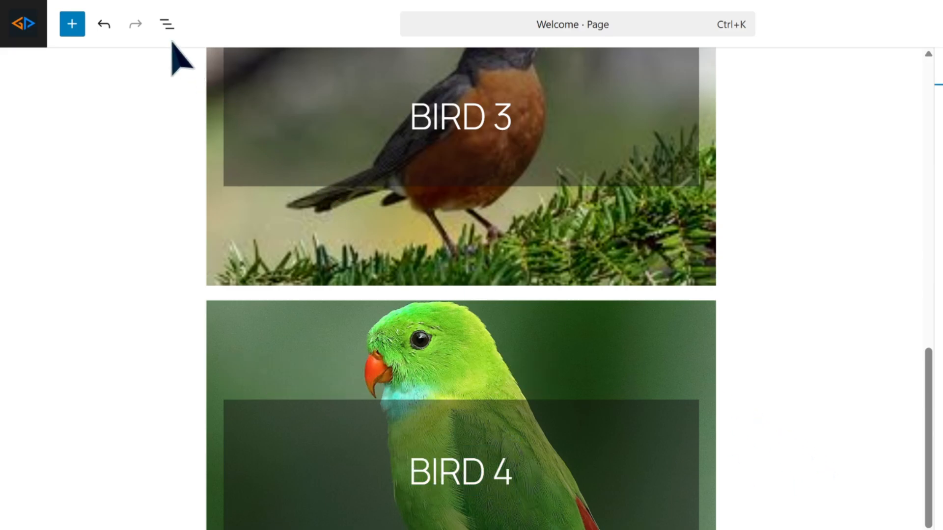
pyautogui.moveTo(167, 23)
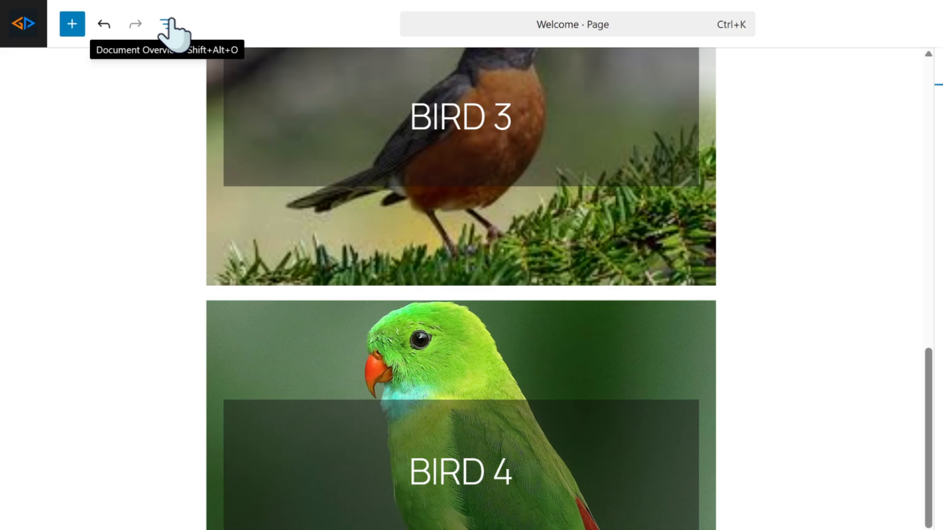
# Select all four Cover blocks in Document Overview and group them into one container
pyautogui.click(167, 24)
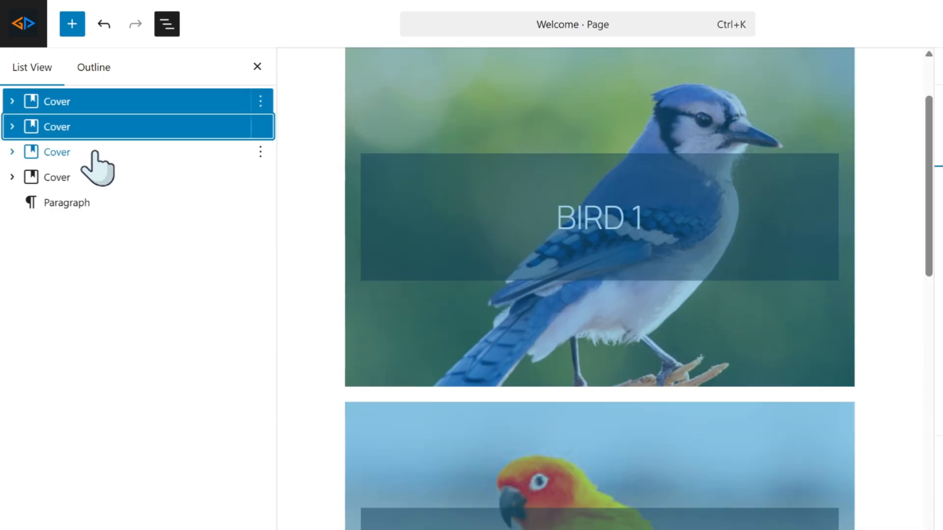
pyautogui.click(57, 177)
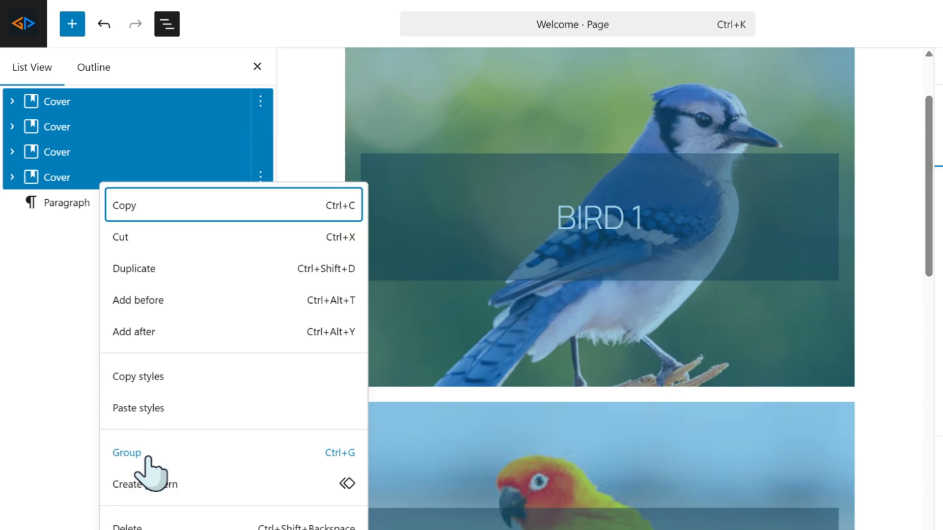
pyautogui.click(127, 453)
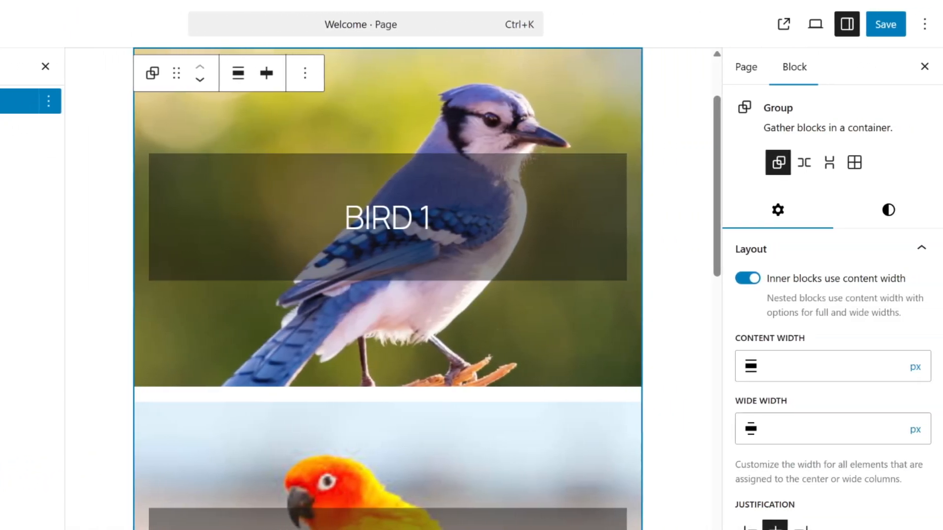
# Give the group the additional CSS class 'slider', save, and view the live Welcome page
pyautogui.scroll(-3)
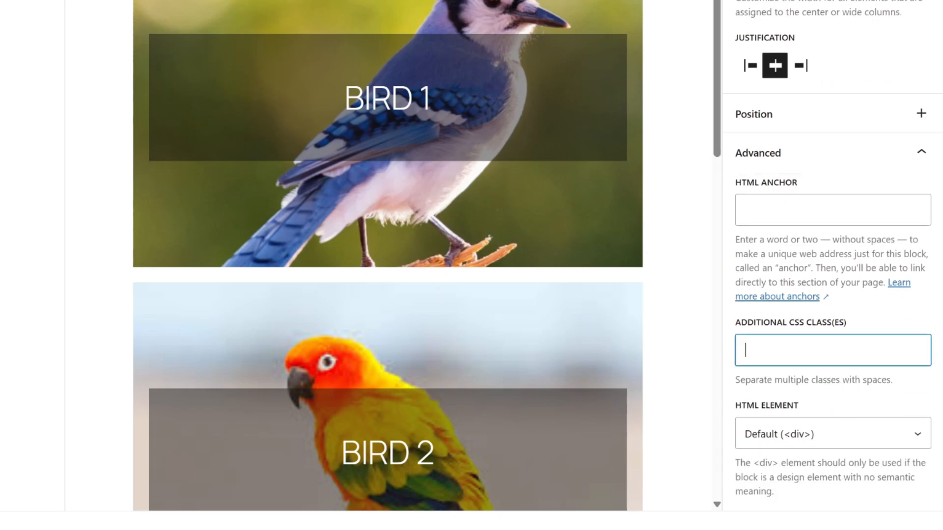
pyautogui.write('slider')
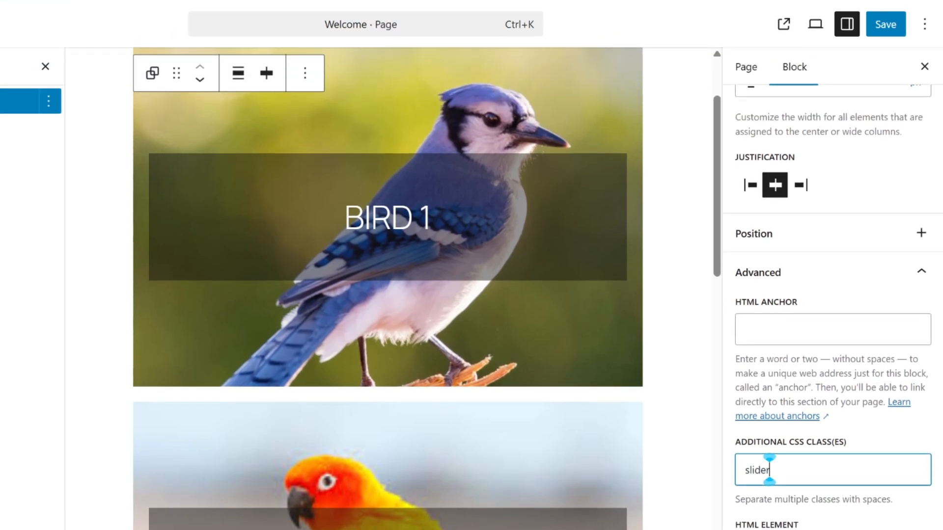
pyautogui.moveTo(846, 23)
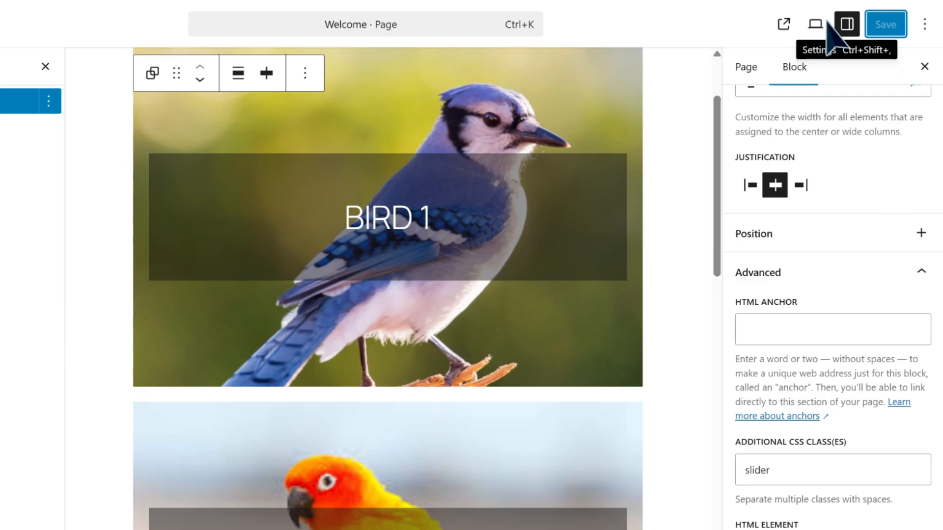
pyautogui.click(783, 24)
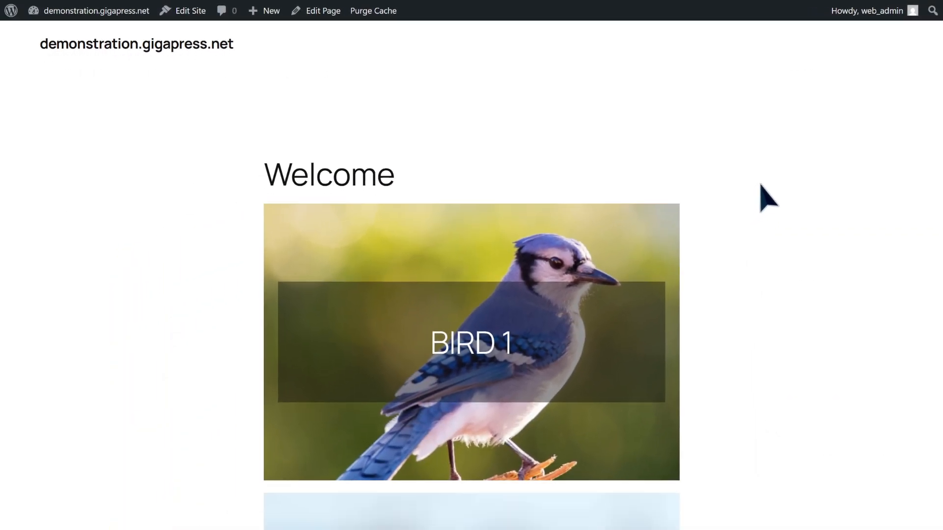
pyautogui.scroll(-3)
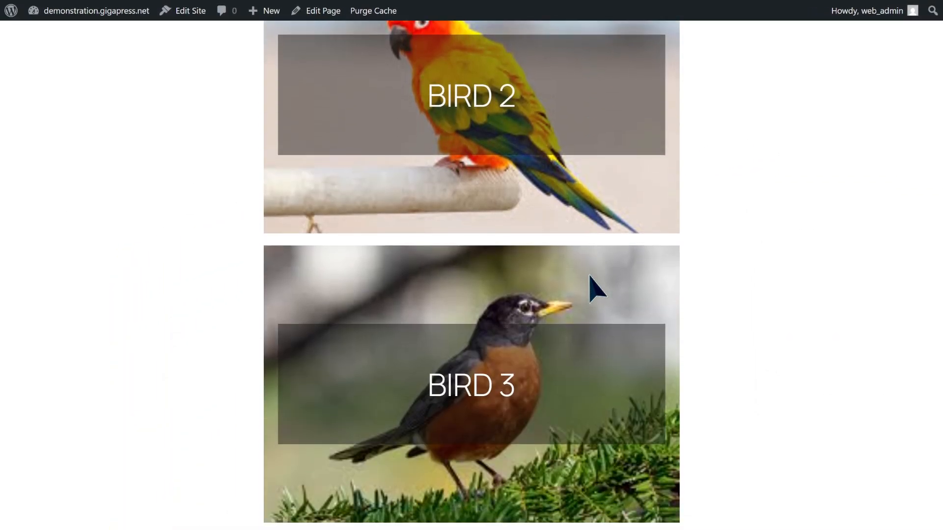
pyautogui.scroll(-3)
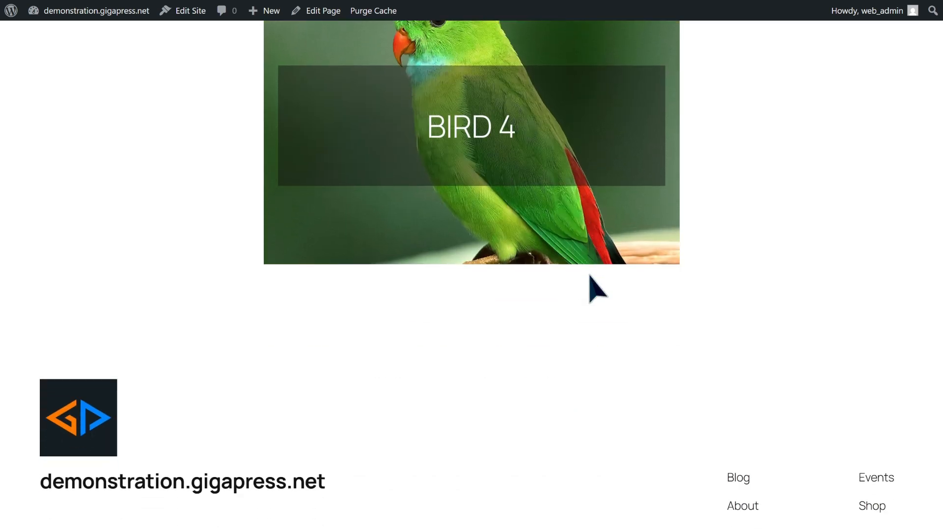
# Add a Shortcode block with [slider source="slider" height="550px"] below the covers, save and view the page
pyautogui.click(322, 10)
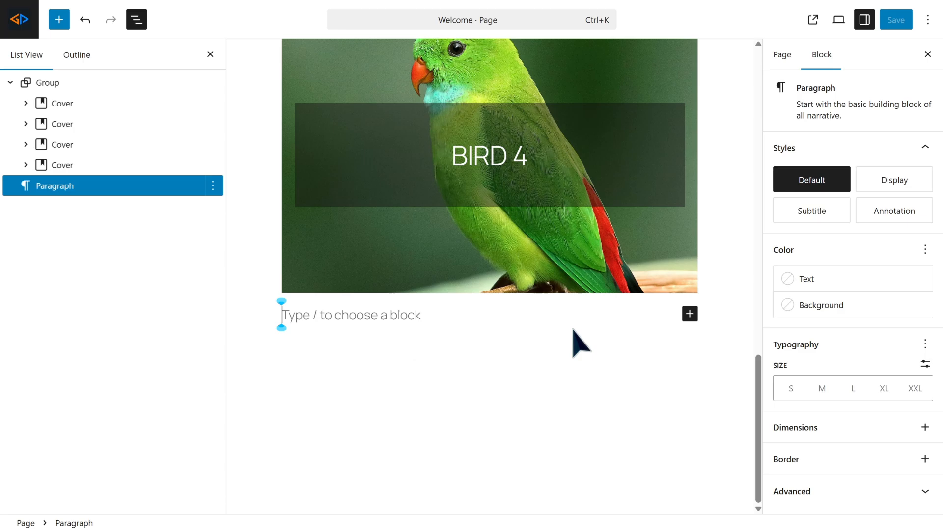
pyautogui.click(690, 314)
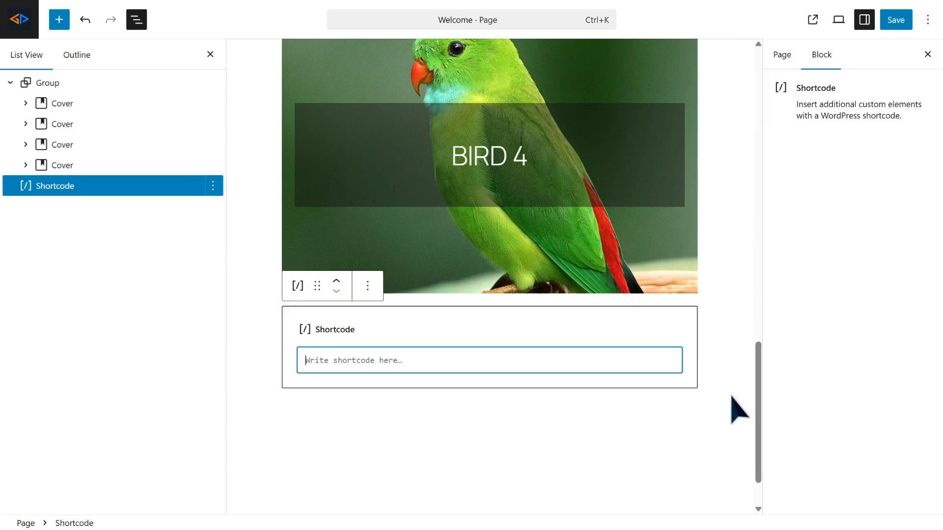
pyautogui.write('[slider source="slider" height="550px"]')
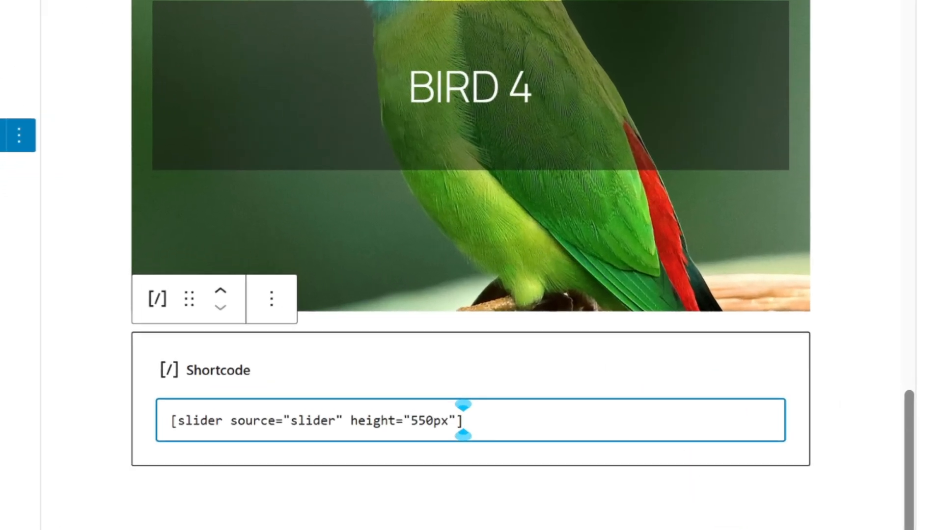
pyautogui.click(901, 9)
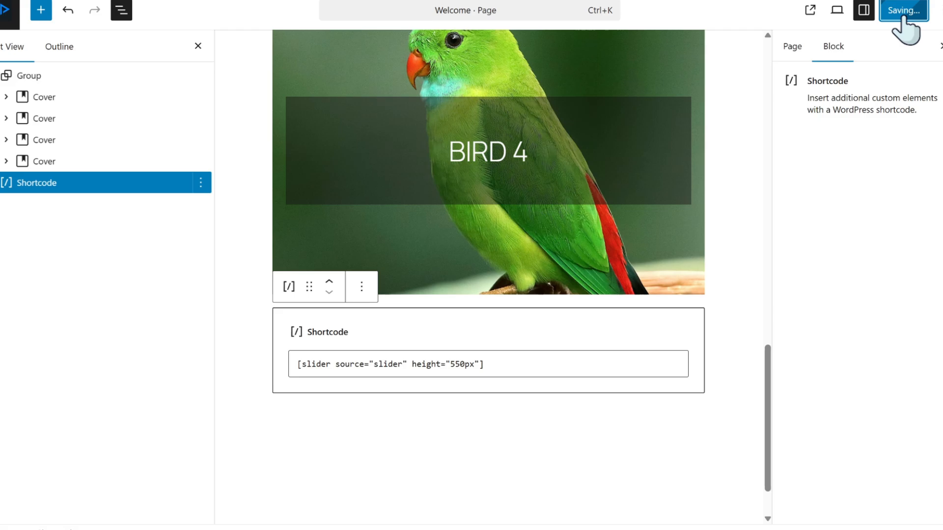
pyautogui.click(902, 9)
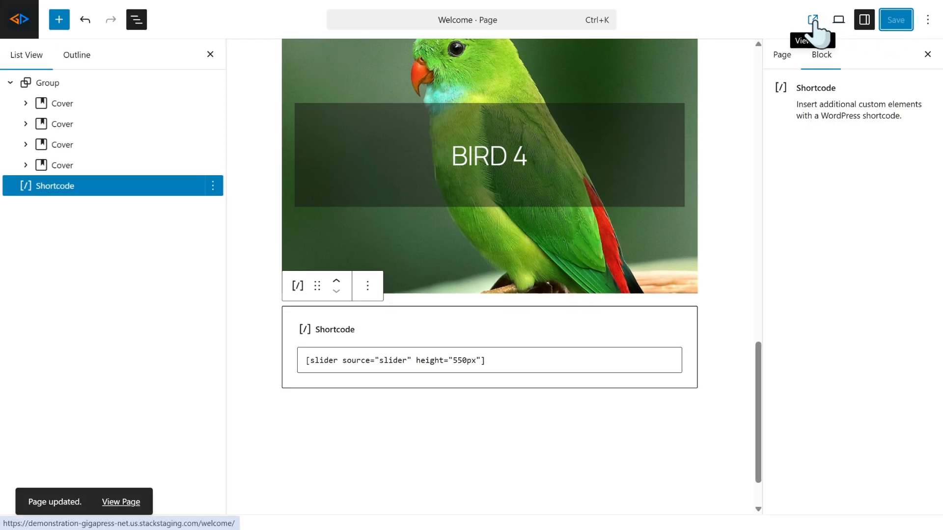
# Advance the live Welcome page slider through BIRD 2, BIRD 3 and BIRD 4
pyautogui.click(812, 20)
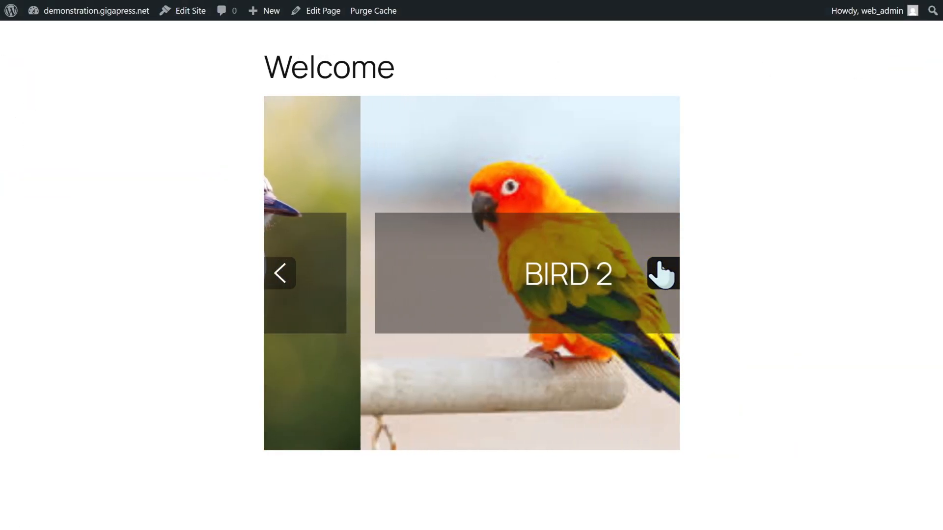
pyautogui.click(662, 274)
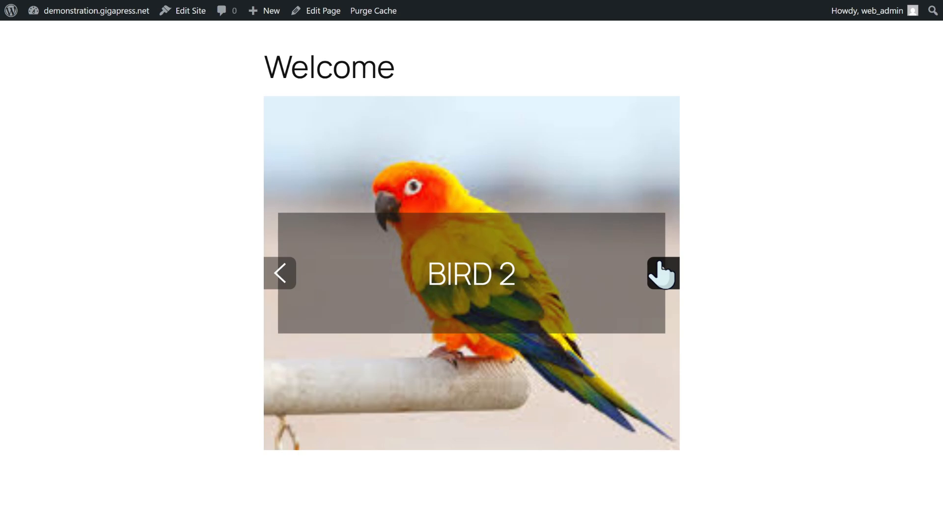
pyautogui.click(662, 274)
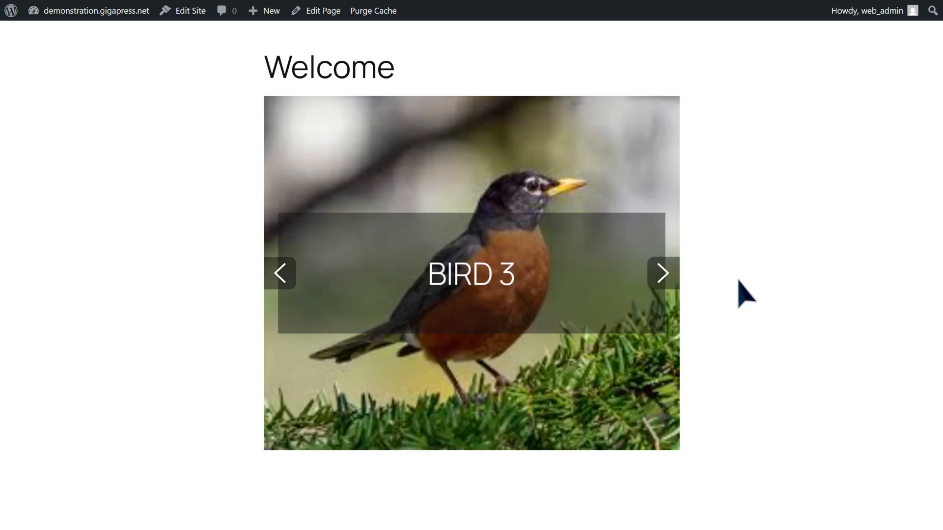
pyautogui.click(661, 273)
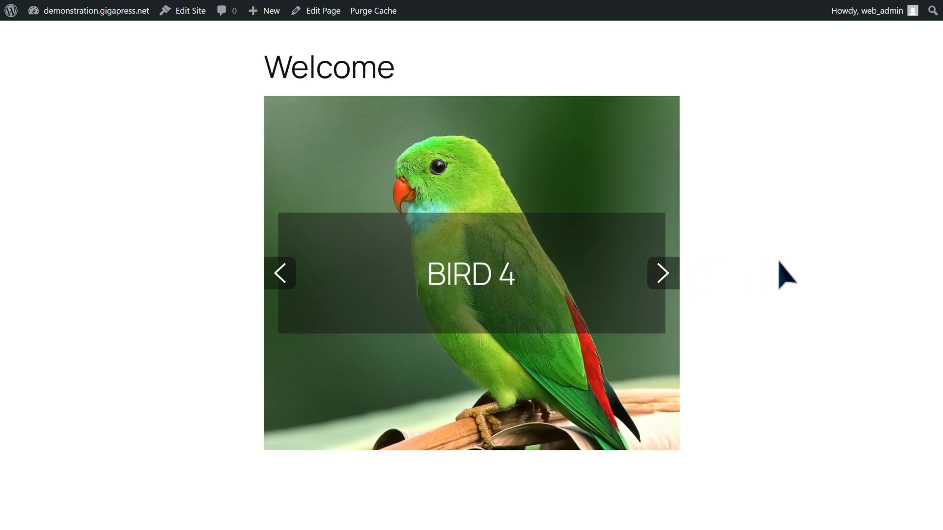
pyautogui.moveTo(868, 278)
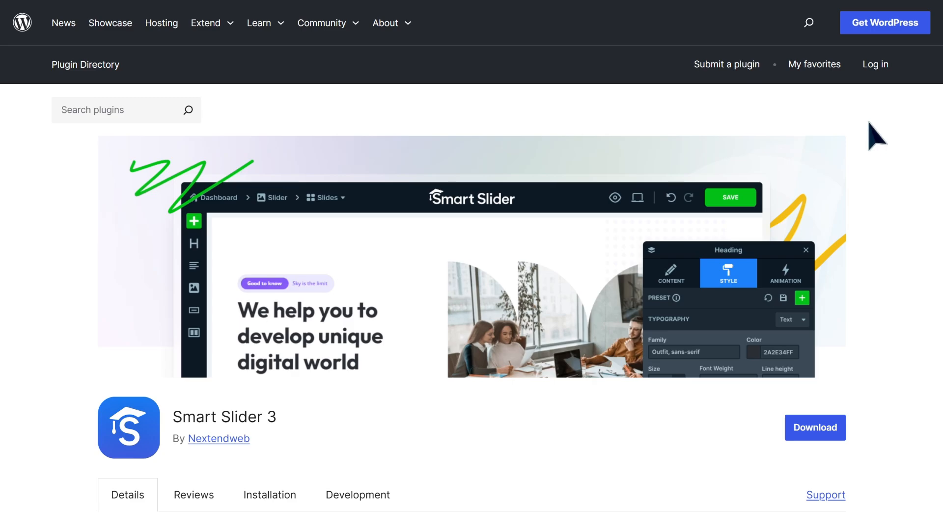
# Scroll through the Details section of the Smart Slider 3 plugin page
pyautogui.scroll(-3)
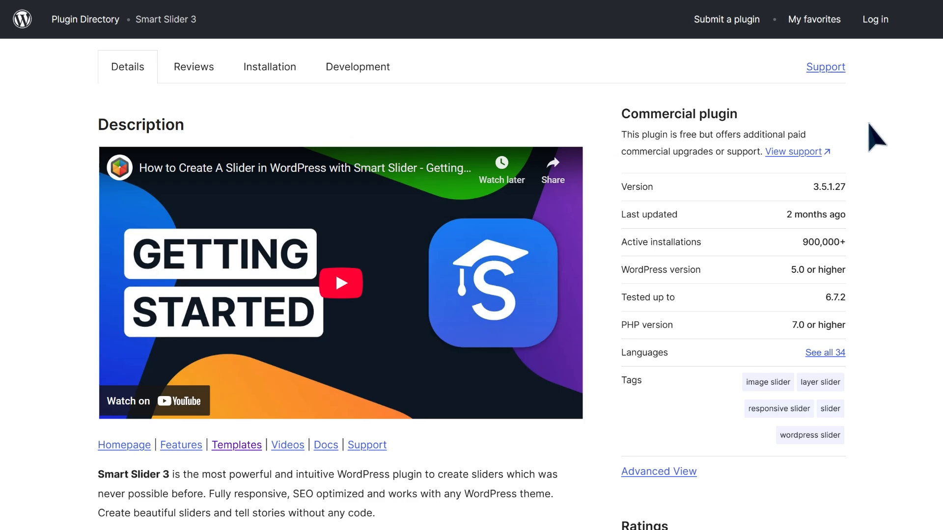
pyautogui.scroll(-3)
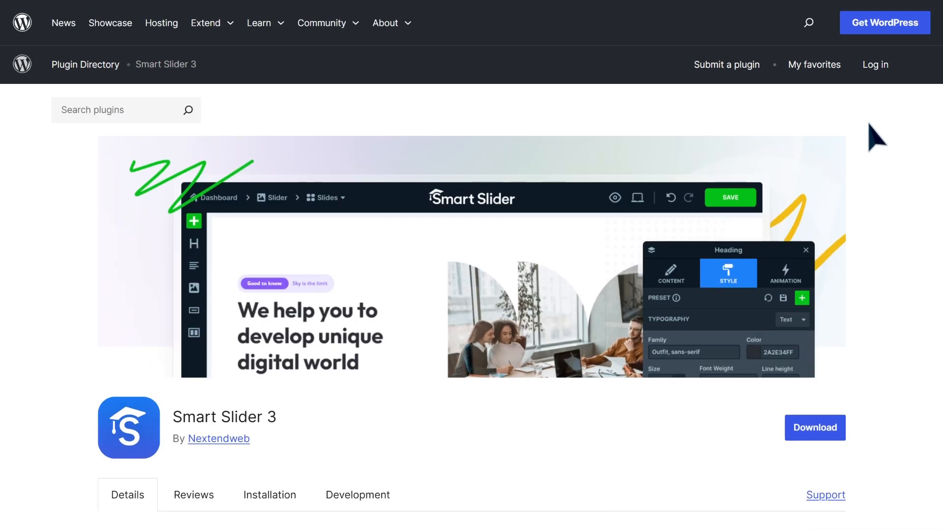
pyautogui.moveTo(561, 322)
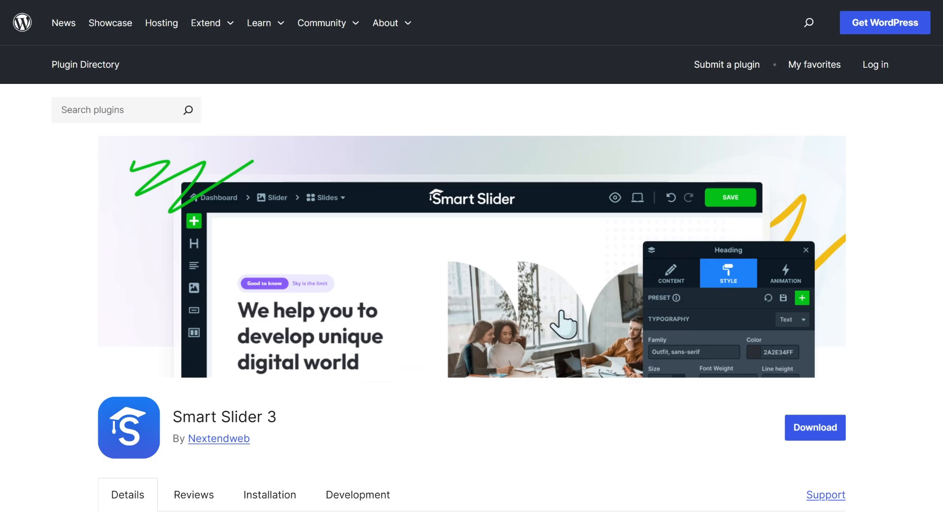
pyautogui.moveTo(496, 336)
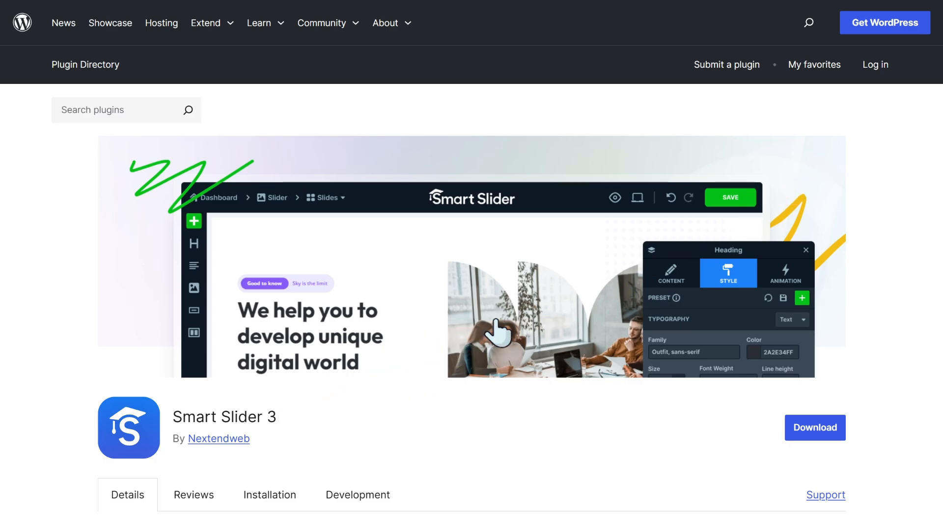
pyautogui.scroll(-3)
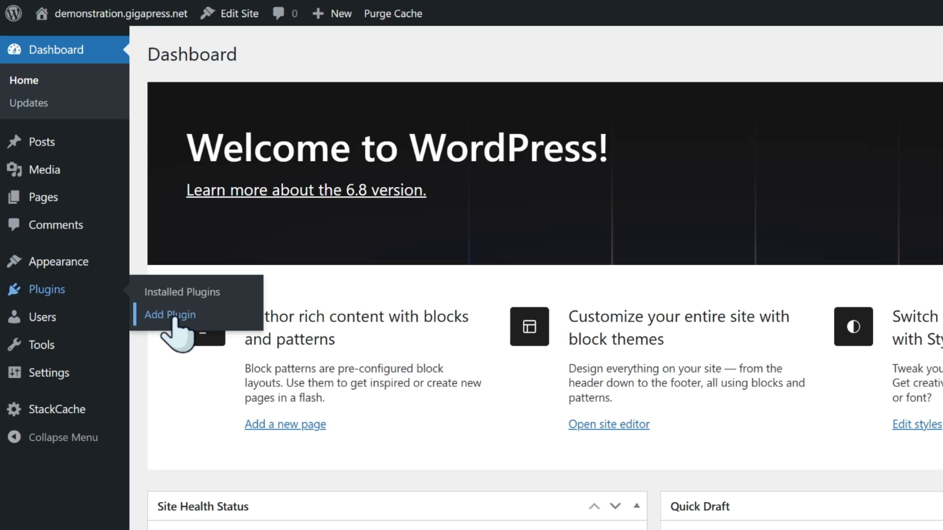
# Search 'smart slider 3' in Add Plugins, install it and activate it
pyautogui.click(170, 314)
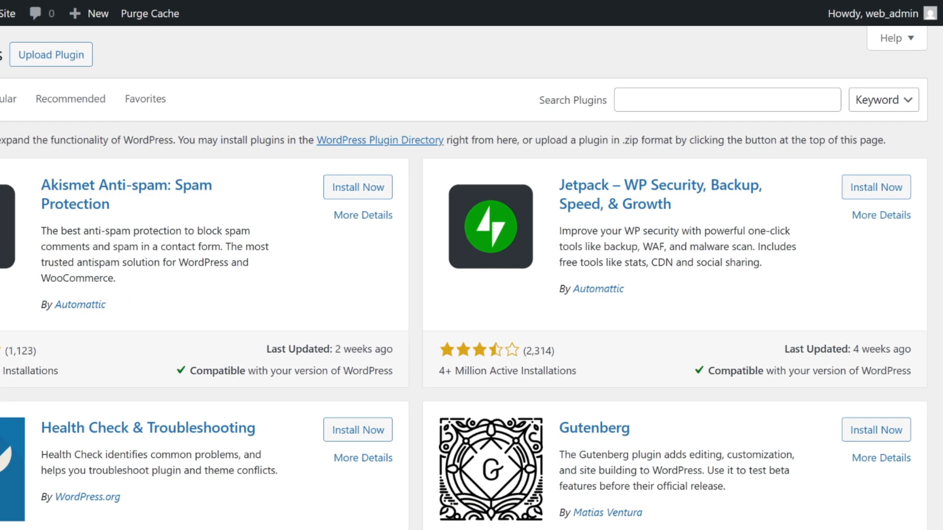
pyautogui.write('smart slider 3')
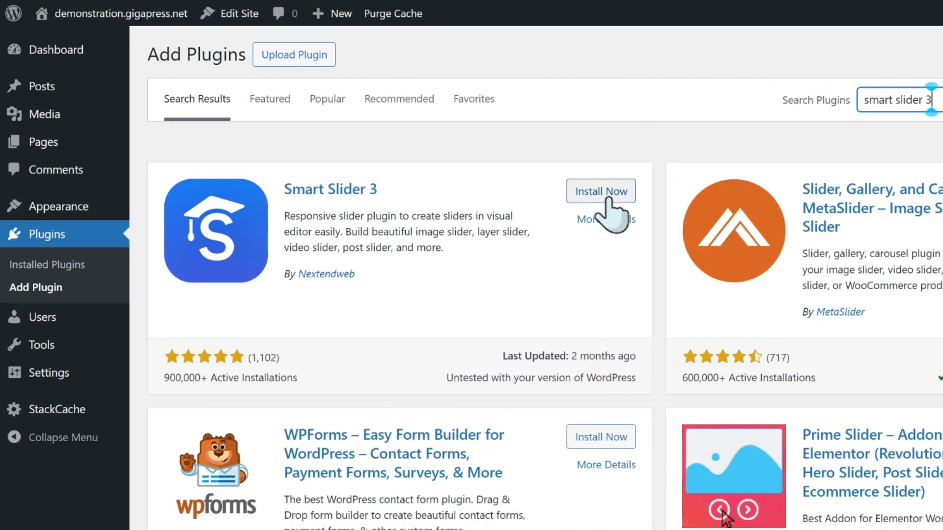
pyautogui.click(600, 191)
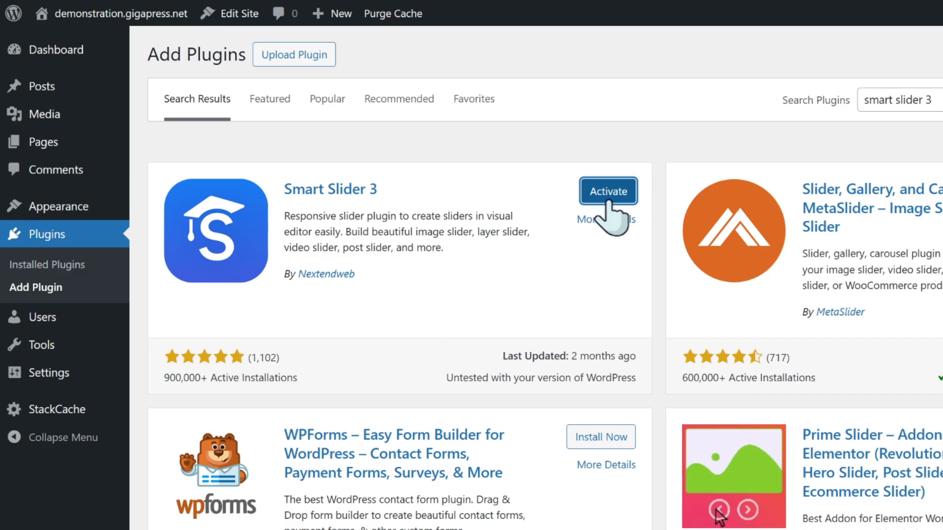
pyautogui.click(608, 191)
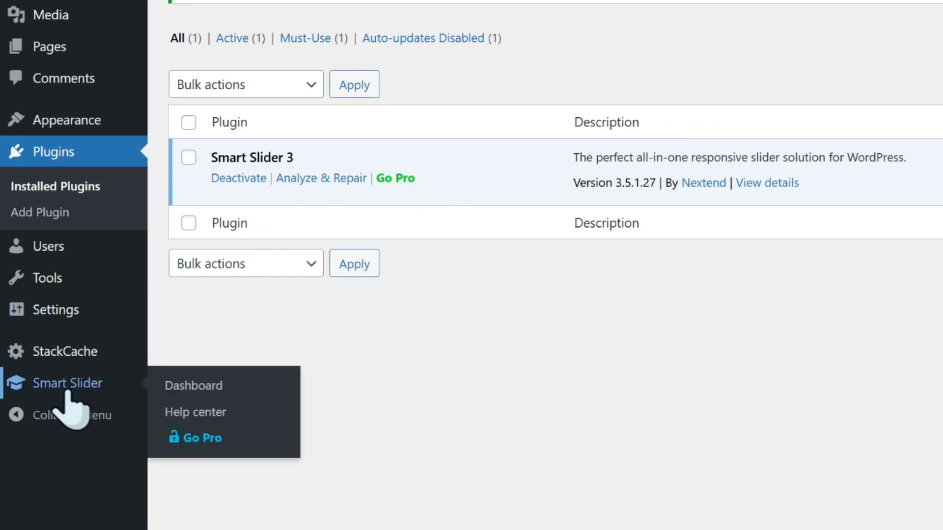
# Reach the Smart Slider dashboard and start a New Project
pyautogui.click(192, 385)
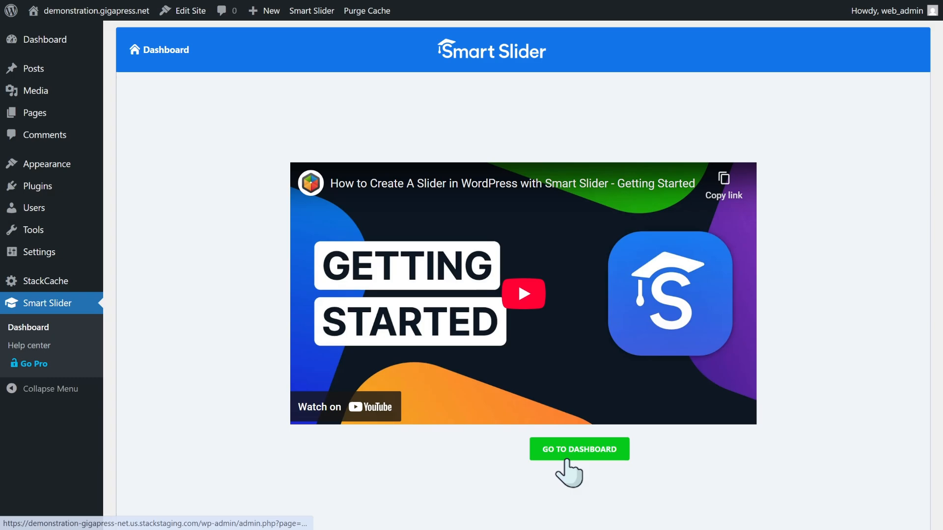
pyautogui.click(579, 449)
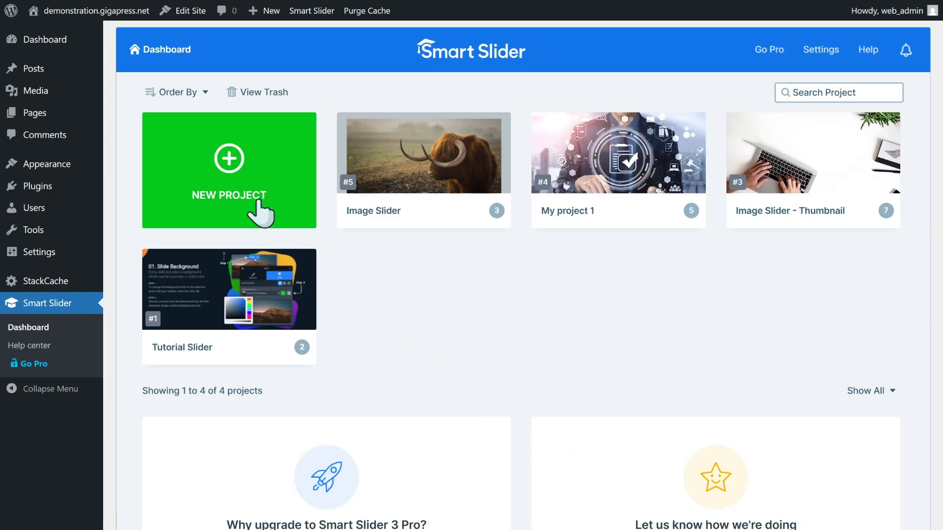
pyautogui.click(229, 170)
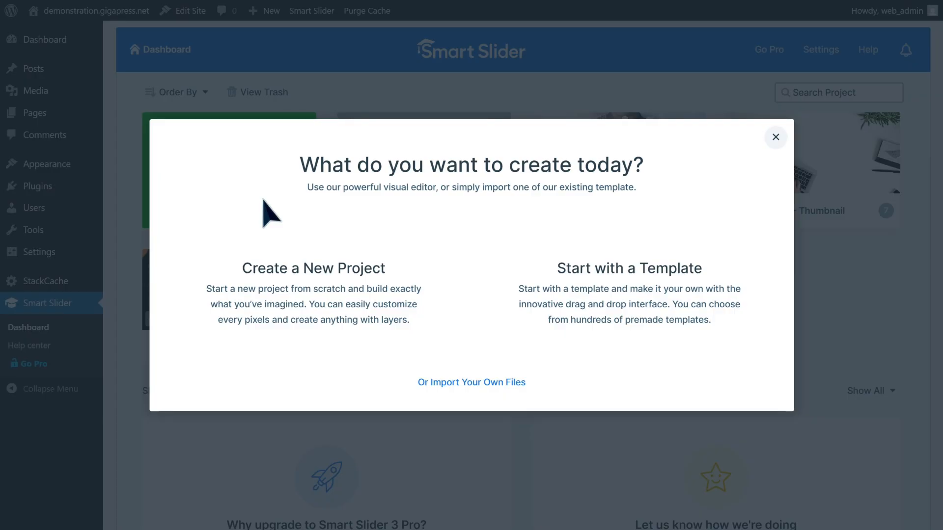
pyautogui.moveTo(312, 325)
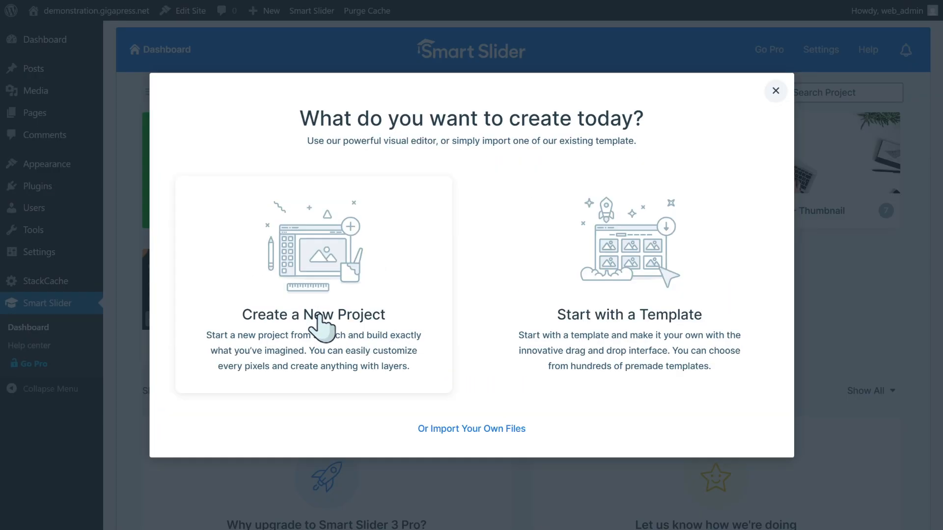
pyautogui.moveTo(716, 325)
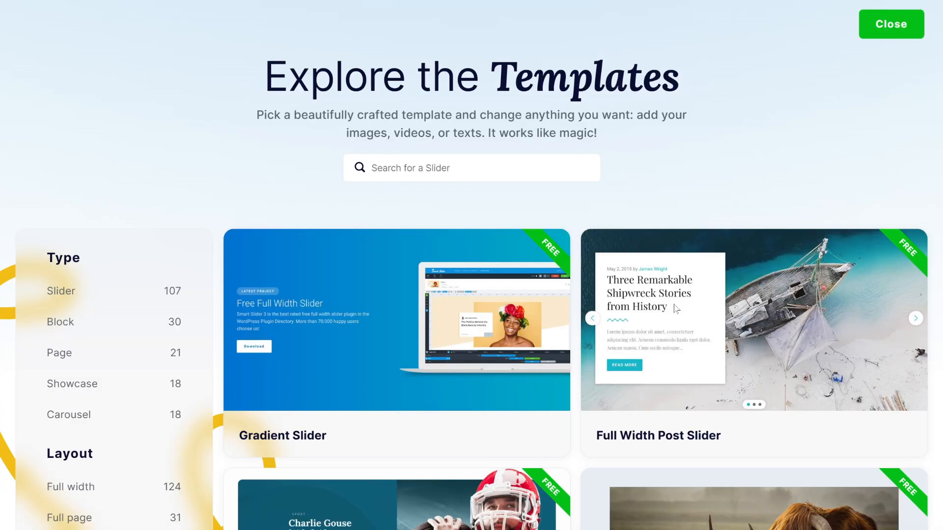
# Browse the free templates and preview the Autoplaying Thumbnail Slider
pyautogui.scroll(-3)
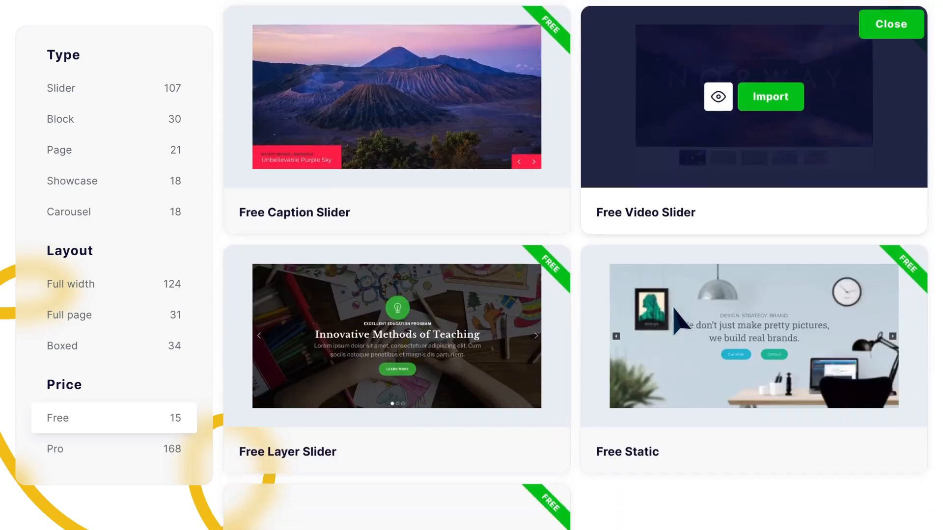
pyautogui.scroll(-3)
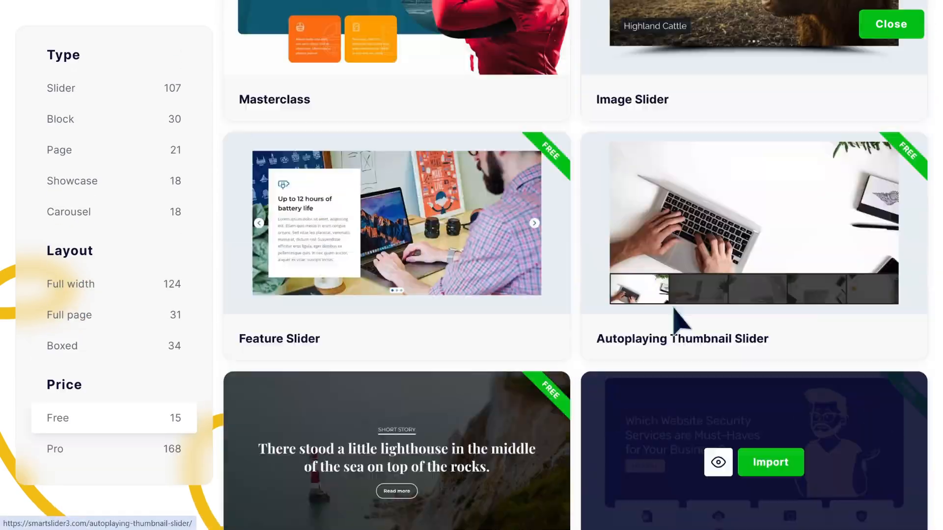
pyautogui.scroll(3)
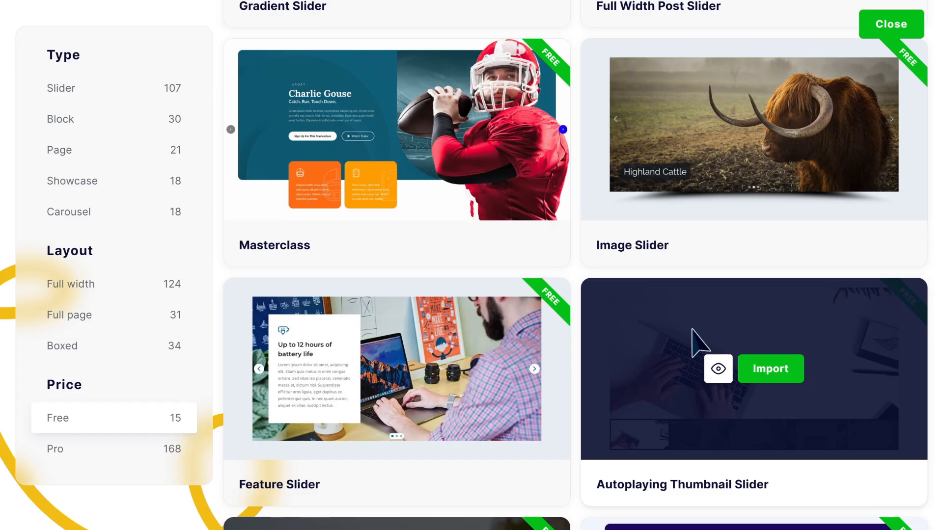
pyautogui.click(716, 369)
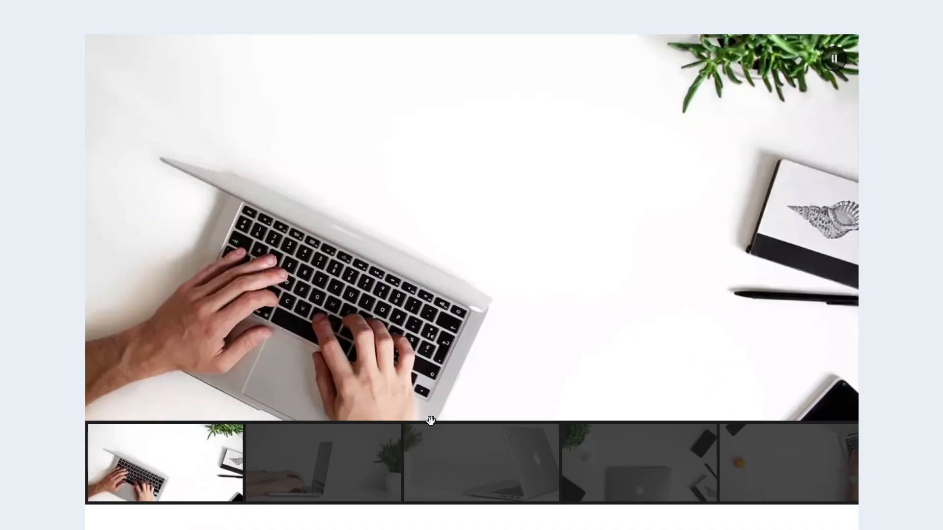
# Scroll through the template's preview page with its description and similar sliders
pyautogui.scroll(-3)
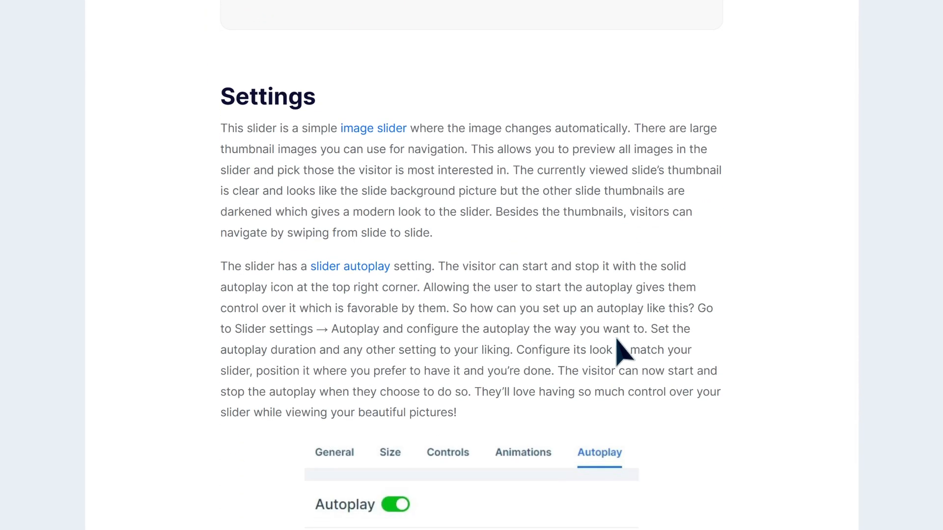
pyautogui.scroll(-3)
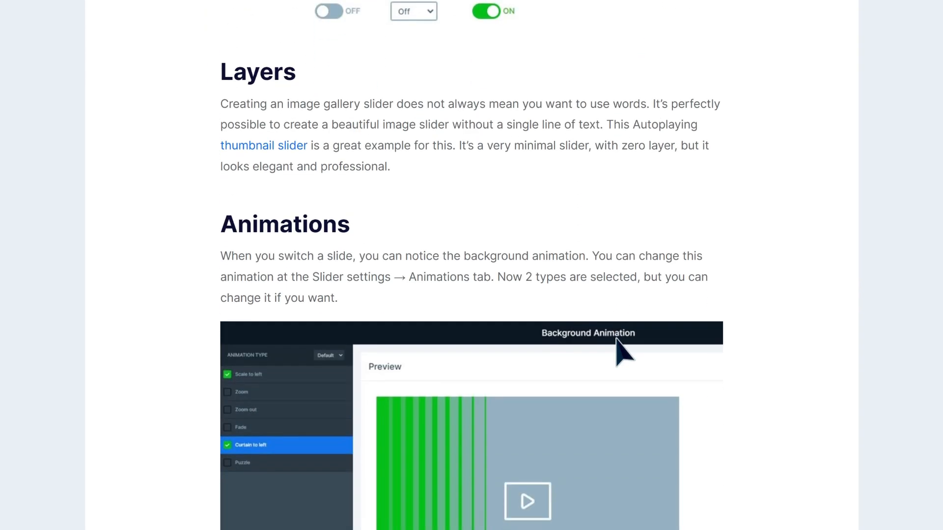
pyautogui.scroll(-3)
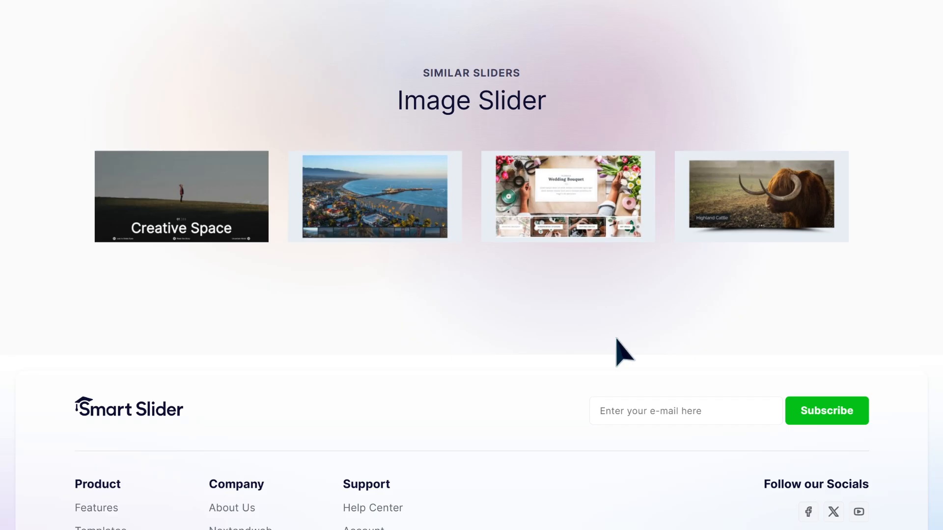
pyautogui.scroll(3)
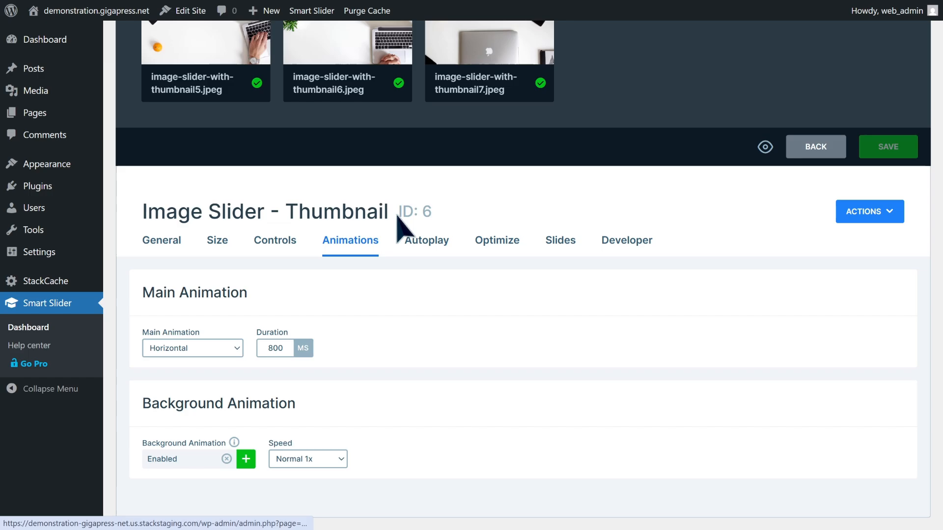
# Review the autoplay settings, then replace the first slide's background with a bird photo
pyautogui.click(426, 240)
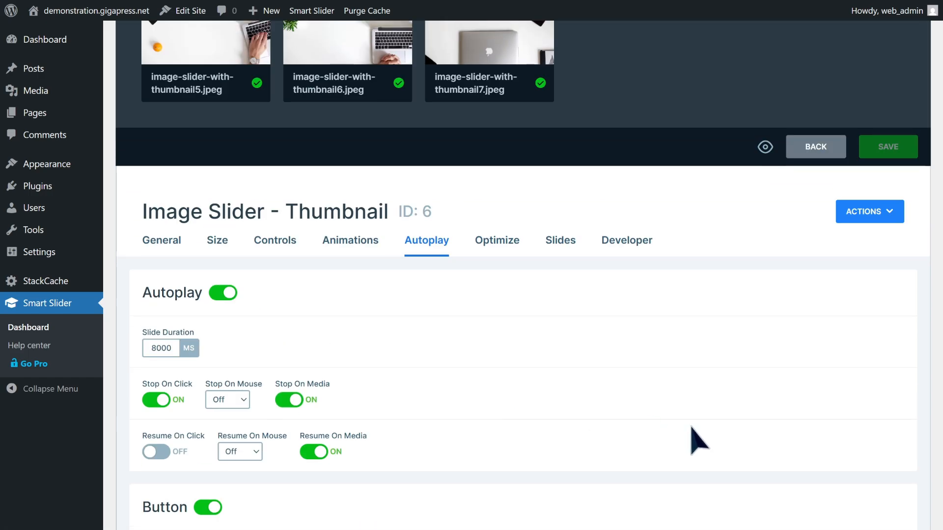
pyautogui.scroll(3)
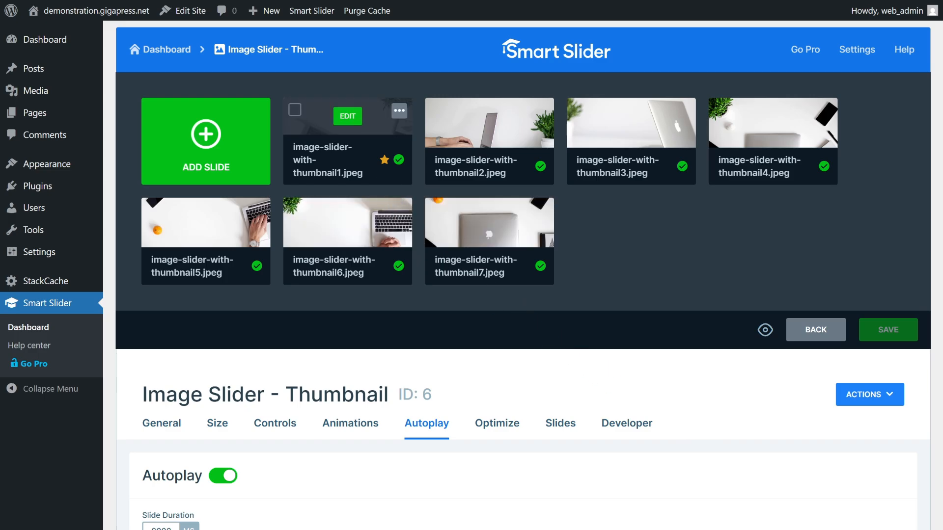
pyautogui.click(348, 116)
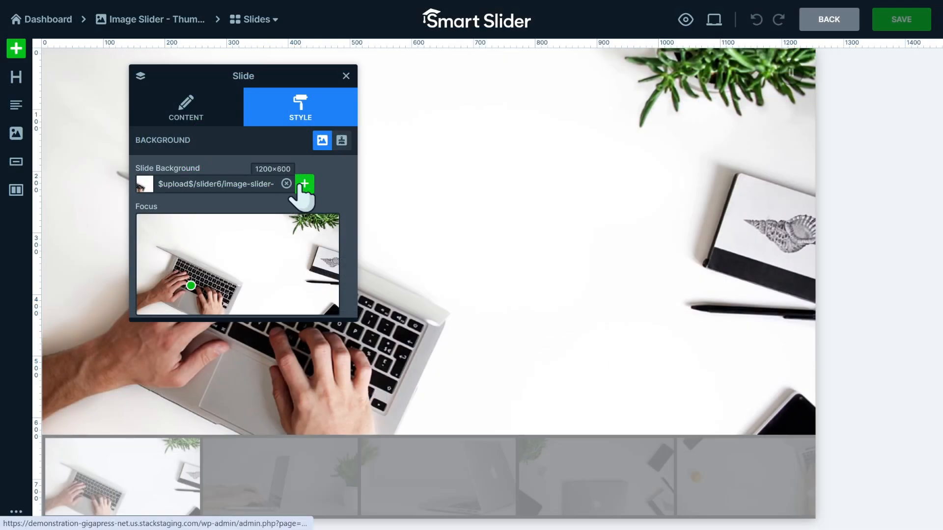
pyautogui.click(303, 184)
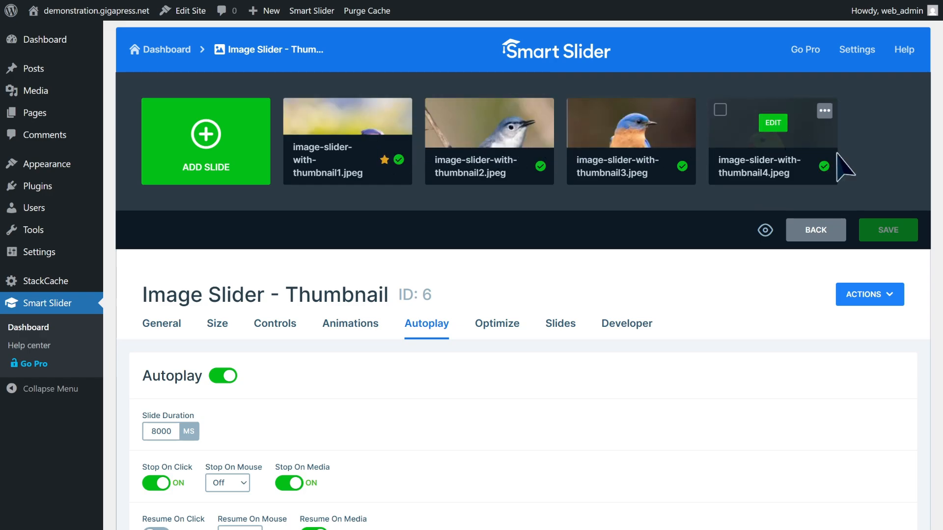
# Insert a Smart Slider 3 block under the Blog page title
pyautogui.click(888, 230)
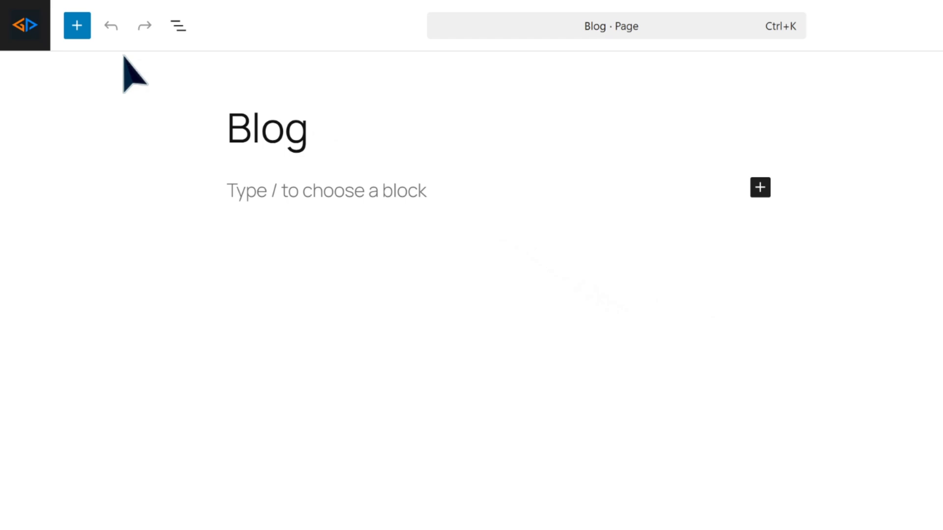
pyautogui.click(77, 25)
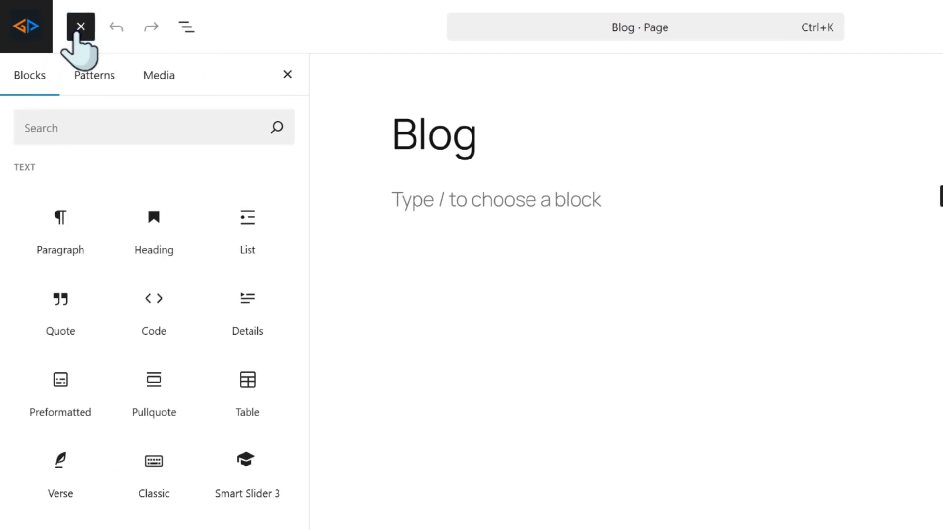
pyautogui.click(247, 473)
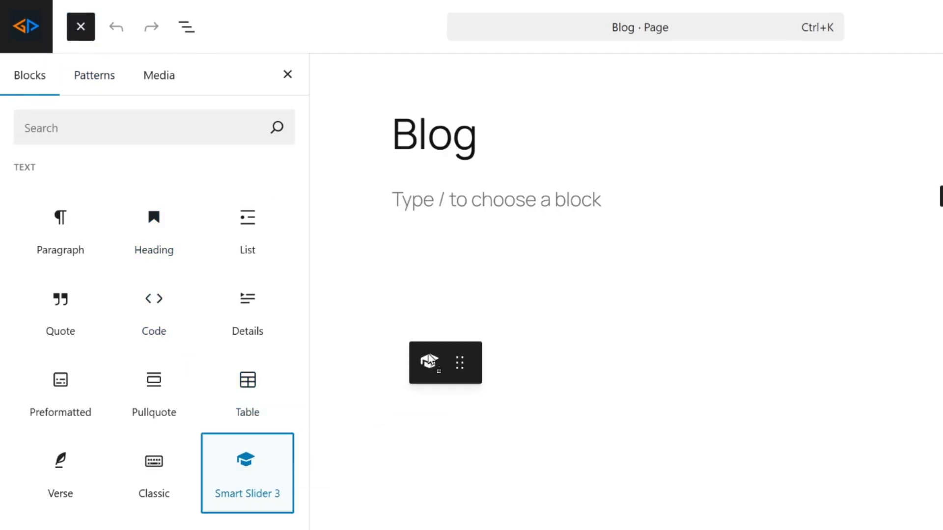
pyautogui.click(248, 473)
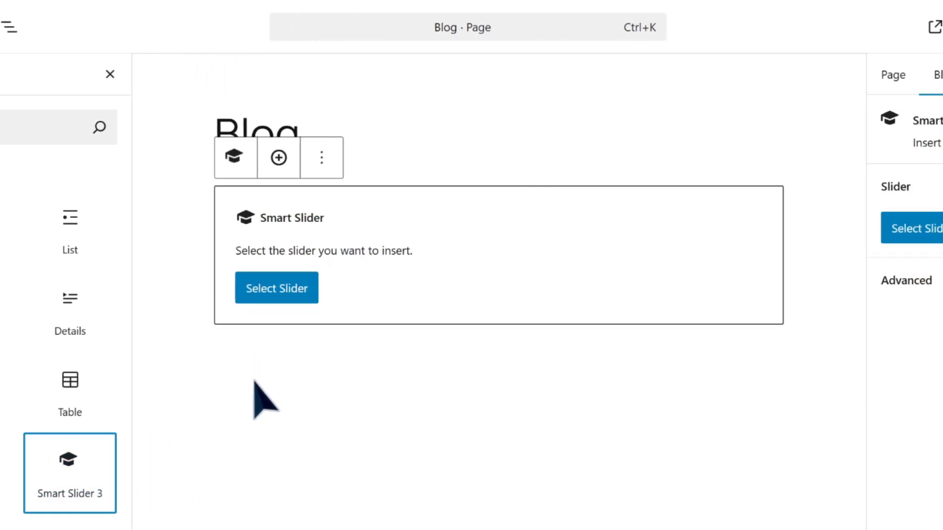
# Assign the Image Slider - Thumbnail project to the block, save and view the live Blog page
pyautogui.click(276, 288)
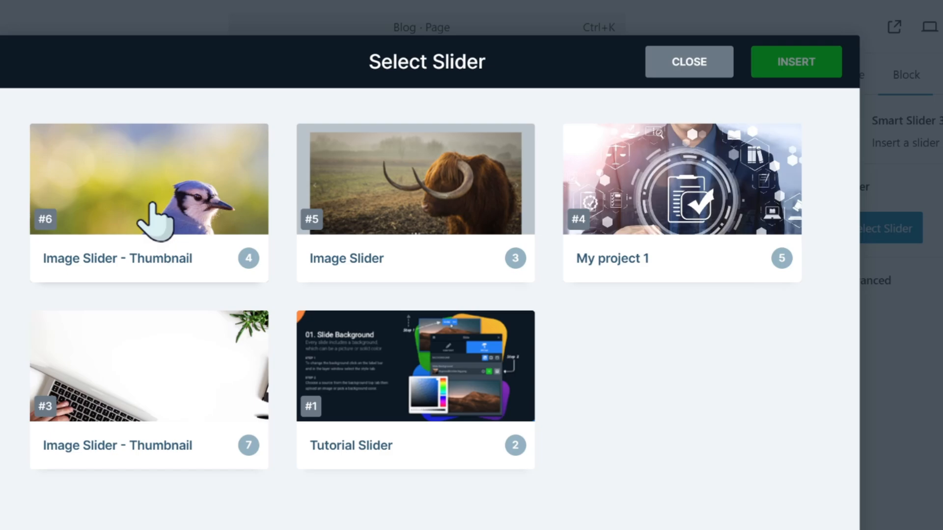
pyautogui.click(794, 61)
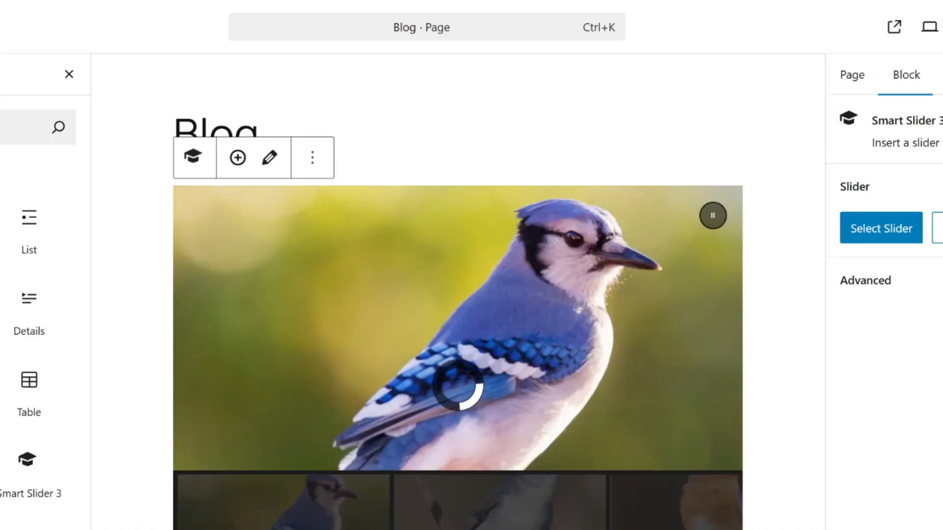
pyautogui.click(835, 27)
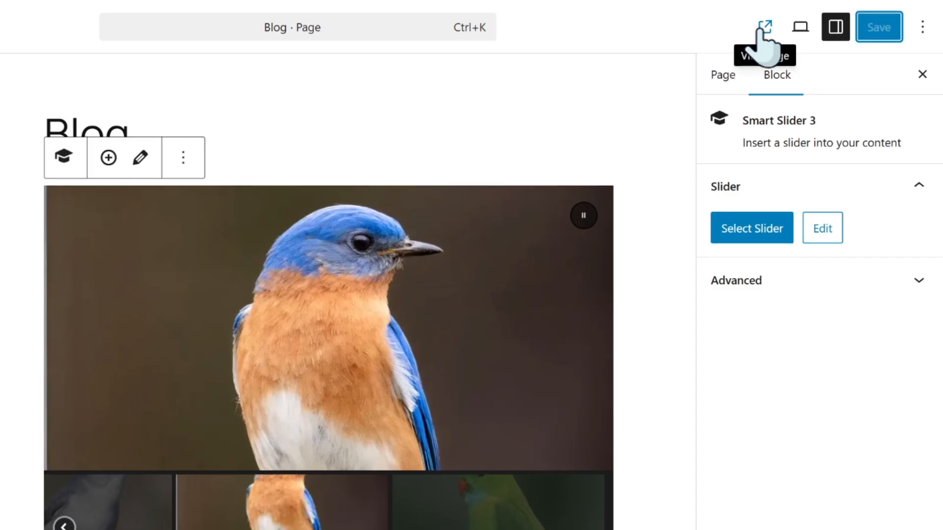
pyautogui.click(765, 26)
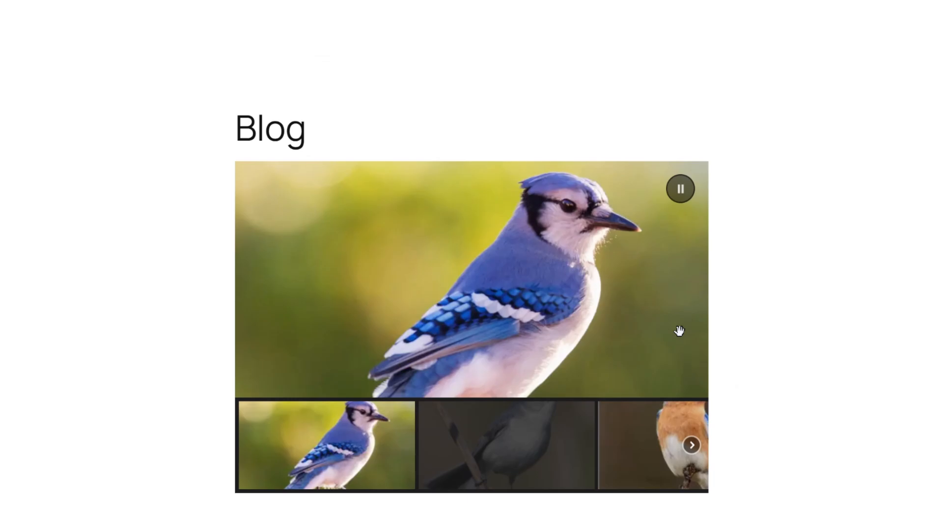
# Return to the block editor for the Blog page
pyautogui.click(691, 444)
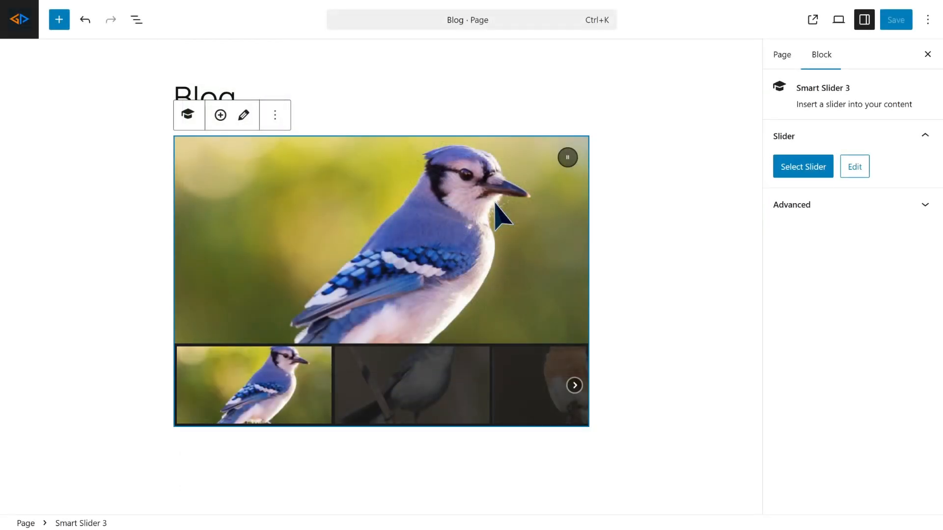
# Set the slider's Size layout to Full width and save it
pyautogui.click(853, 167)
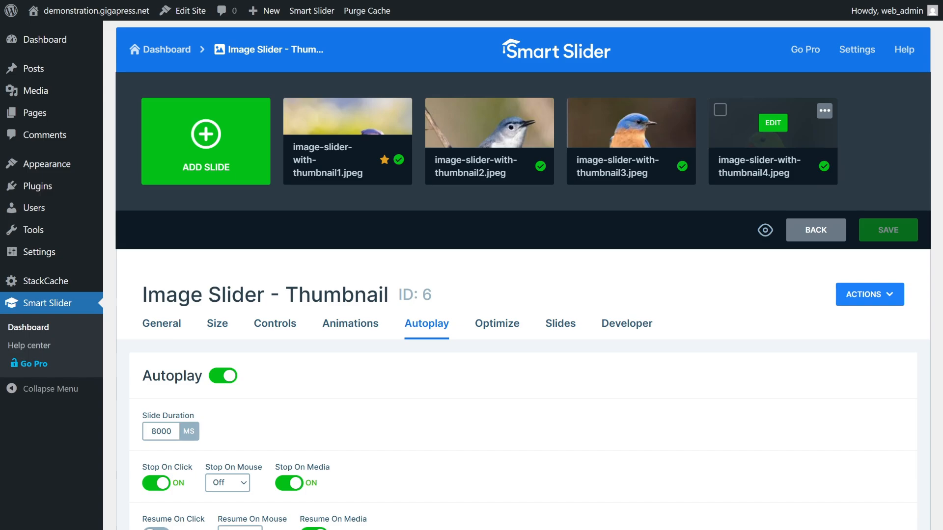
pyautogui.click(217, 323)
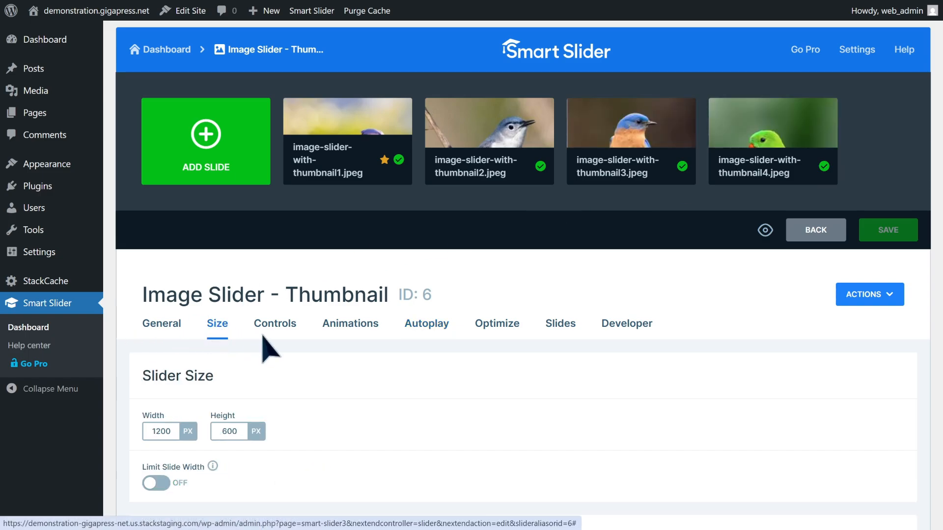
pyautogui.scroll(-3)
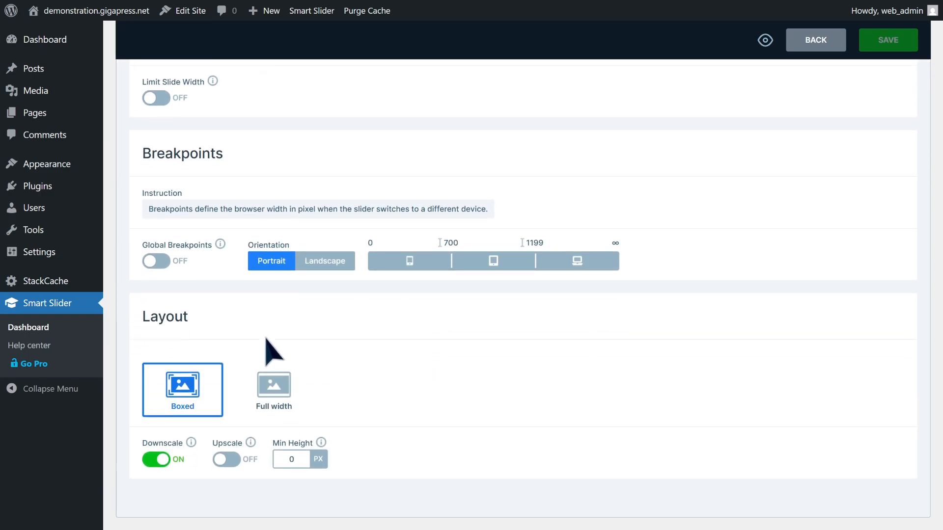
pyautogui.click(273, 385)
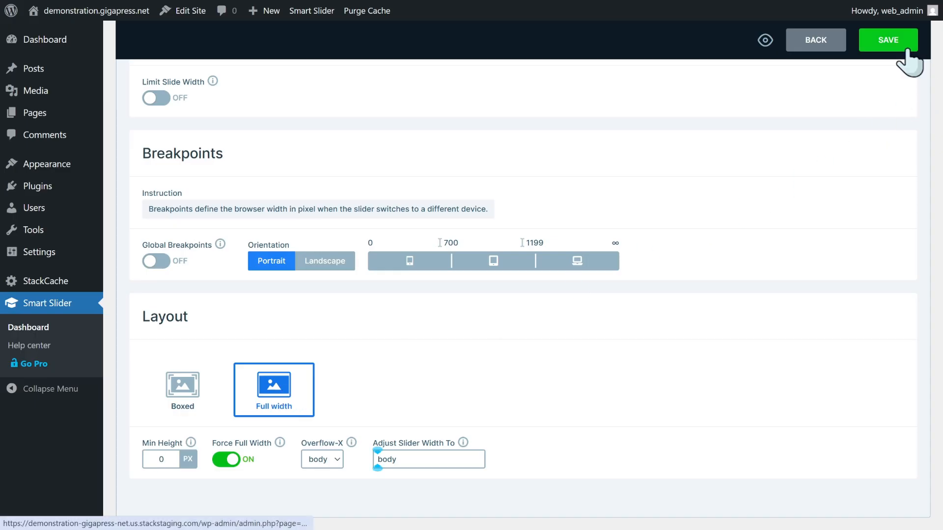
pyautogui.click(887, 39)
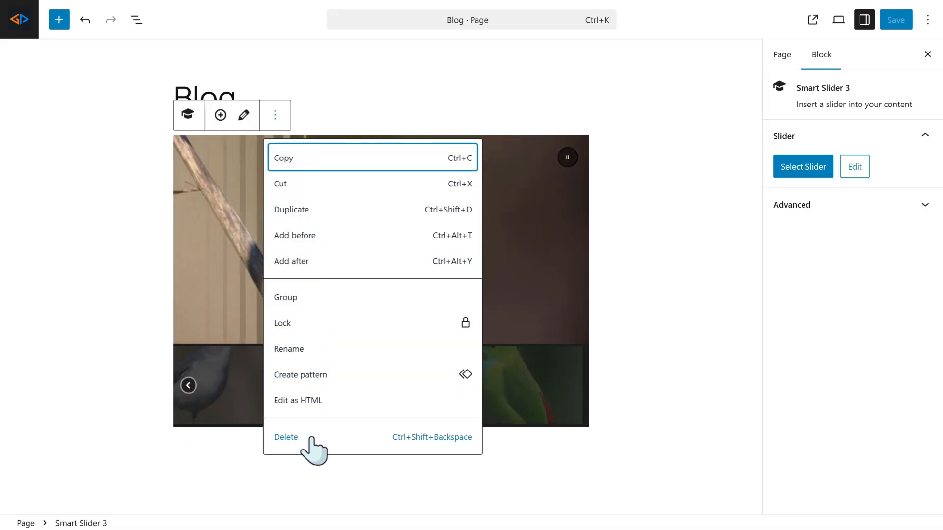
# Replace the old block with Image Slider - Thumbnail #6 and view the updated page
pyautogui.click(285, 437)
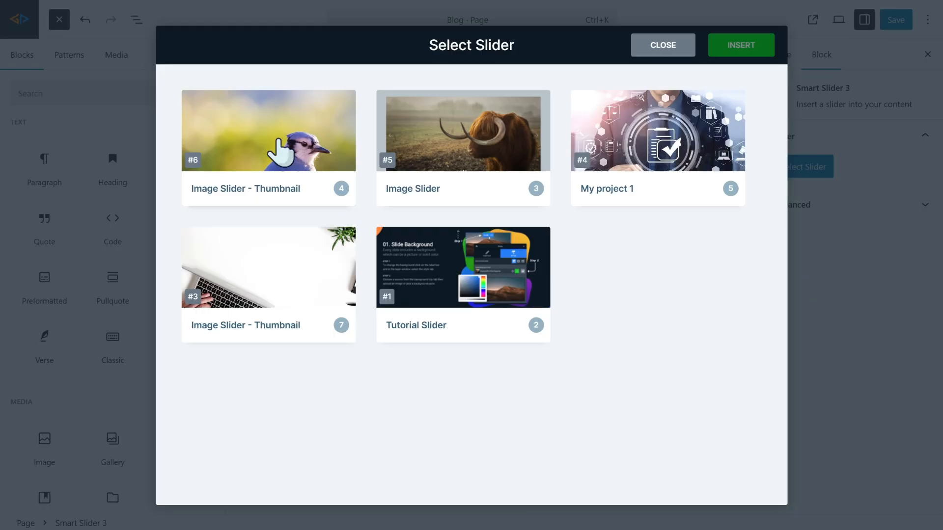
pyautogui.click(741, 45)
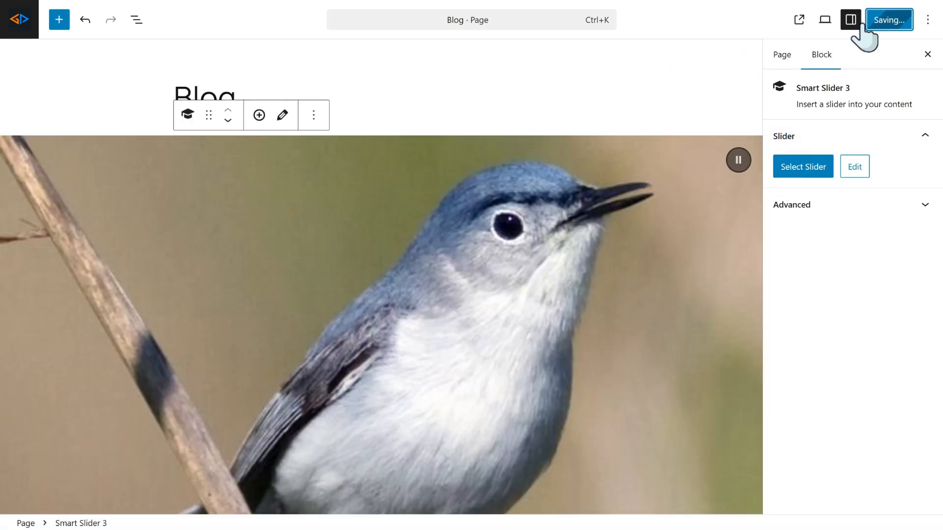
pyautogui.moveTo(798, 19)
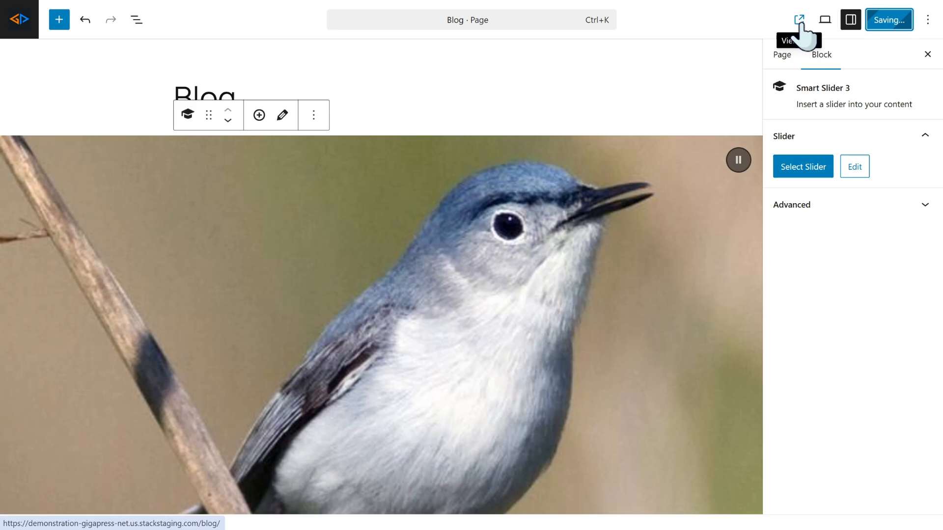
pyautogui.click(799, 20)
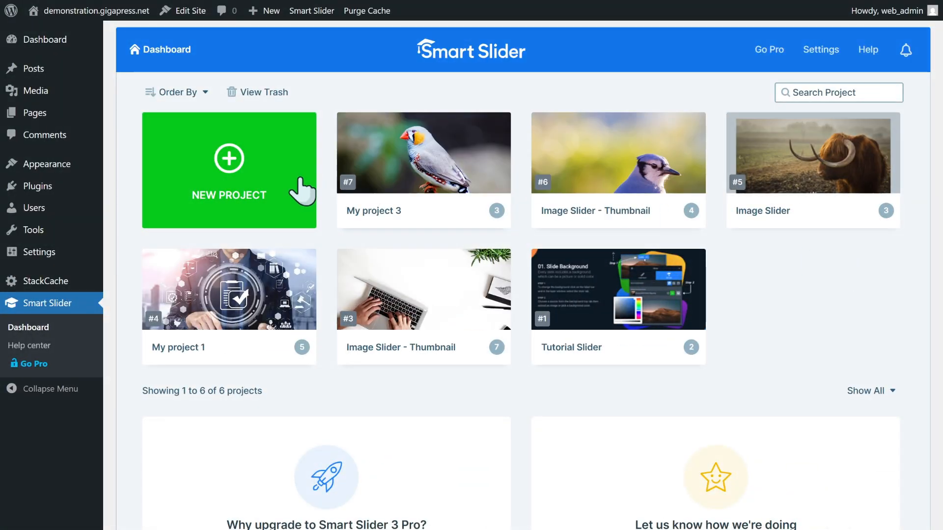
# Create a new Simple slider project named 'My project latest' with Full width layout
pyautogui.click(229, 170)
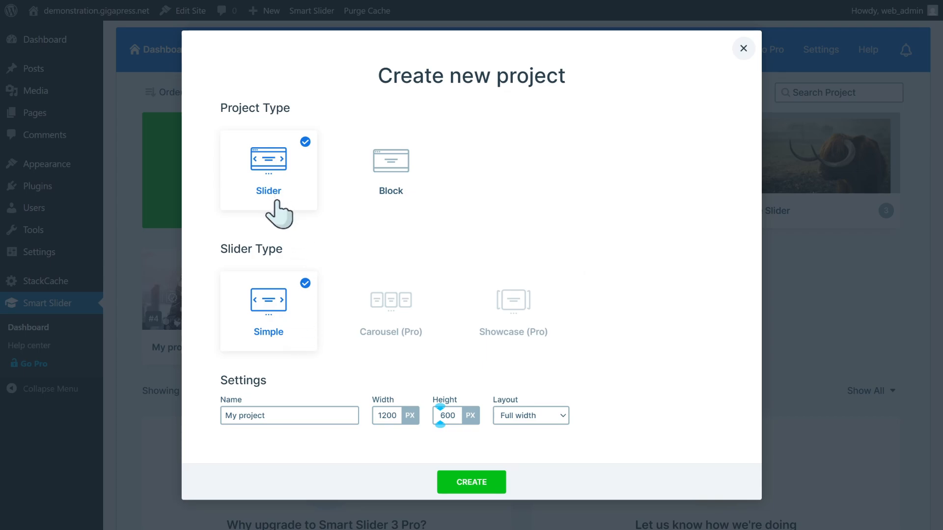
pyautogui.moveTo(366, 351)
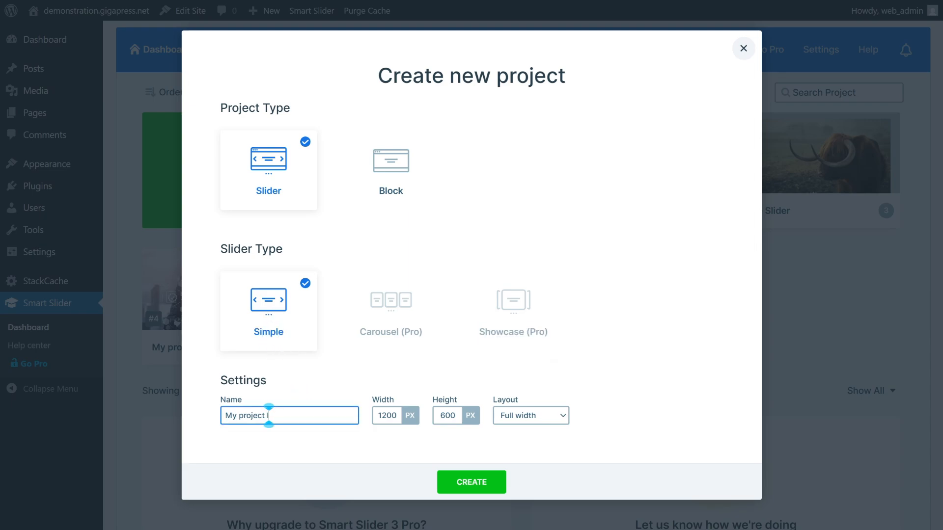
pyautogui.click(529, 414)
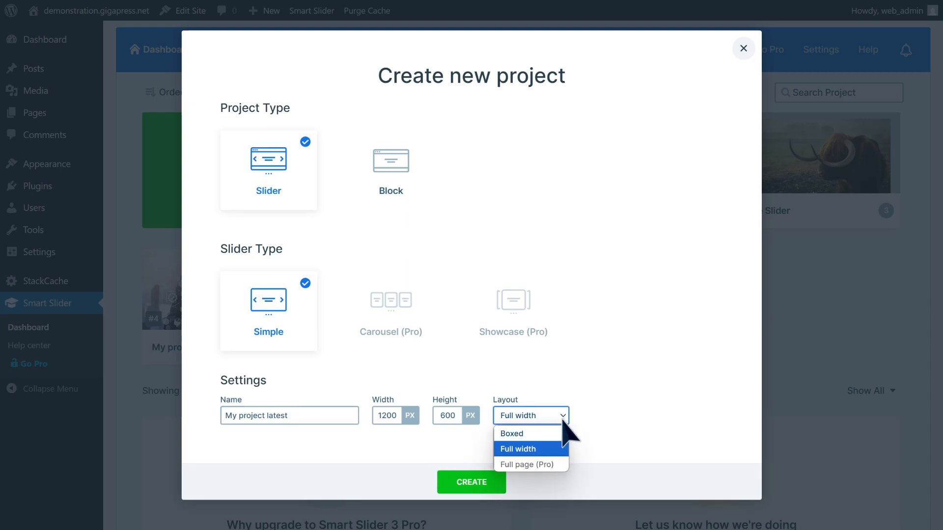
pyautogui.click(529, 449)
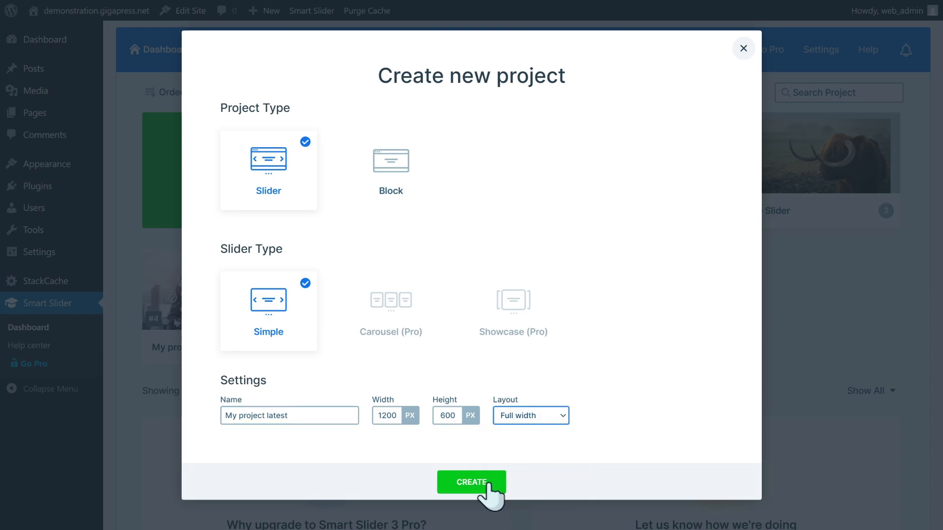
pyautogui.click(472, 483)
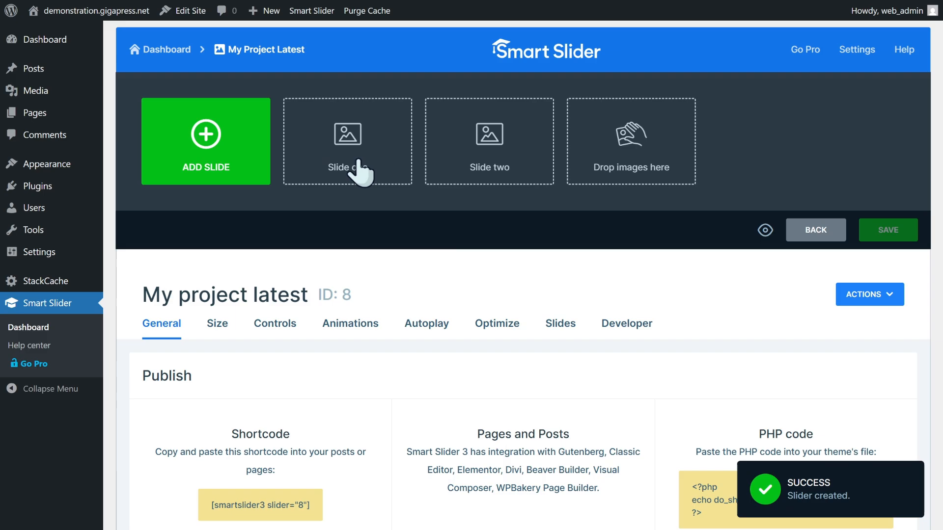
# Bring up the slide-type choices for adding a slide to 'My project latest'
pyautogui.click(205, 134)
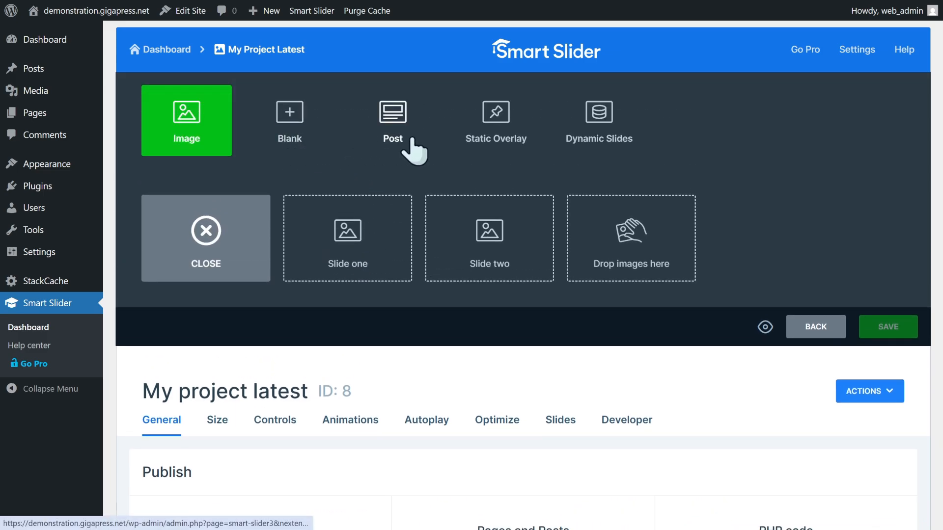
pyautogui.moveTo(193, 145)
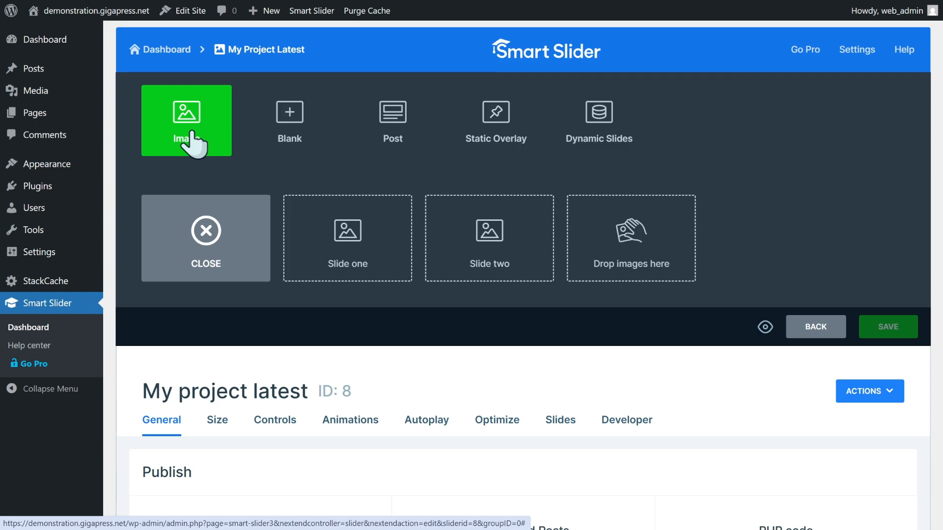
pyautogui.moveTo(529, 167)
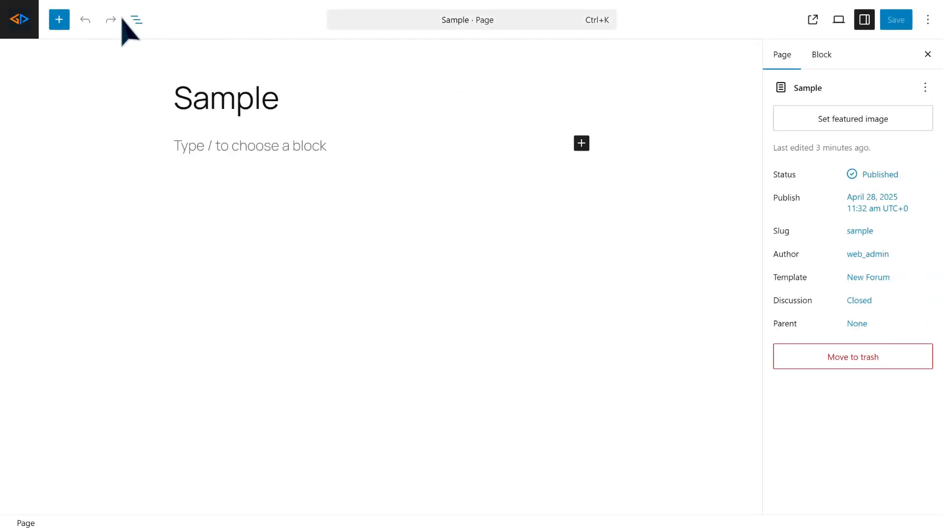
# Insert the Smart Slider 3 block showing the bird slider onto the Sample page and view the site
pyautogui.click(59, 20)
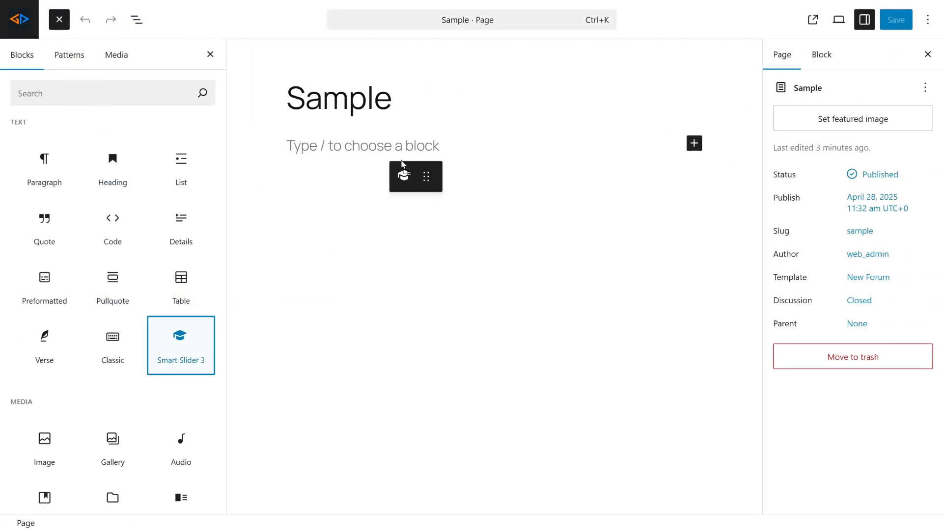
pyautogui.click(180, 346)
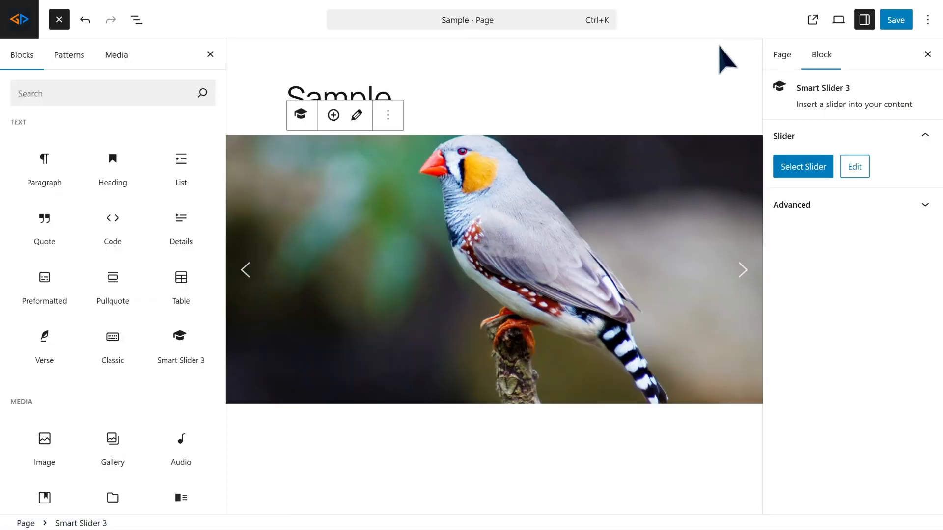
pyautogui.click(896, 19)
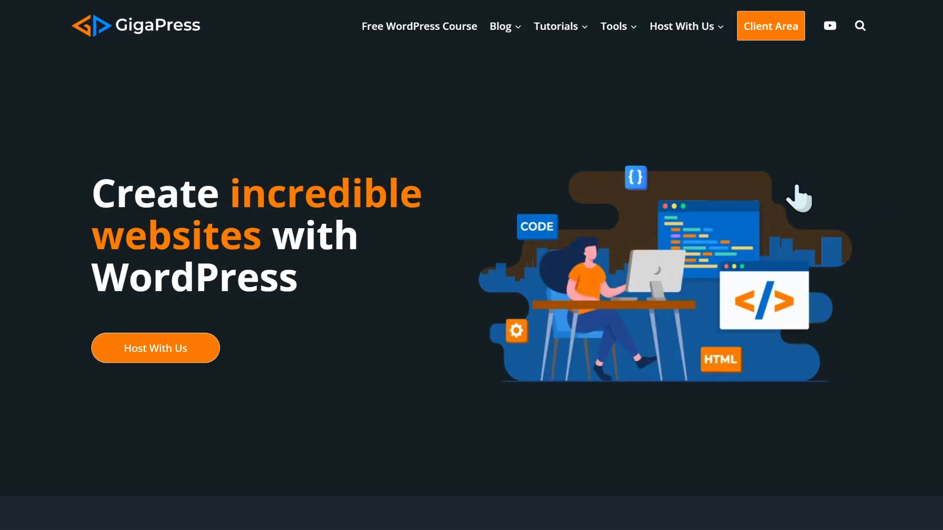
pyautogui.scroll(-3)
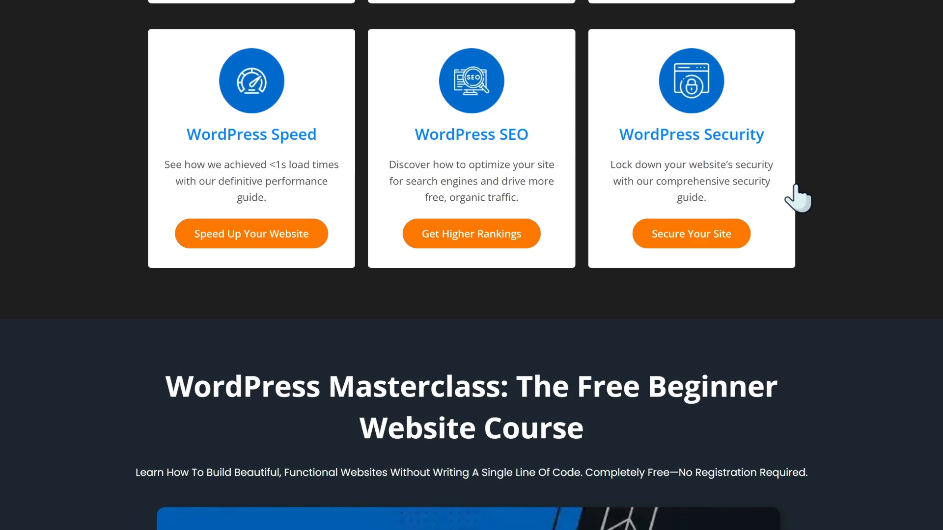
pyautogui.scroll(-3)
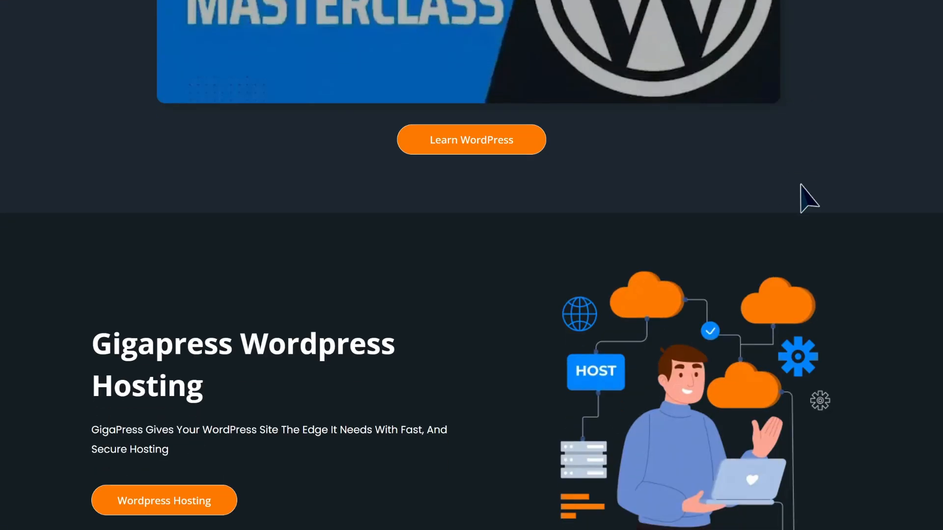
pyautogui.scroll(3)
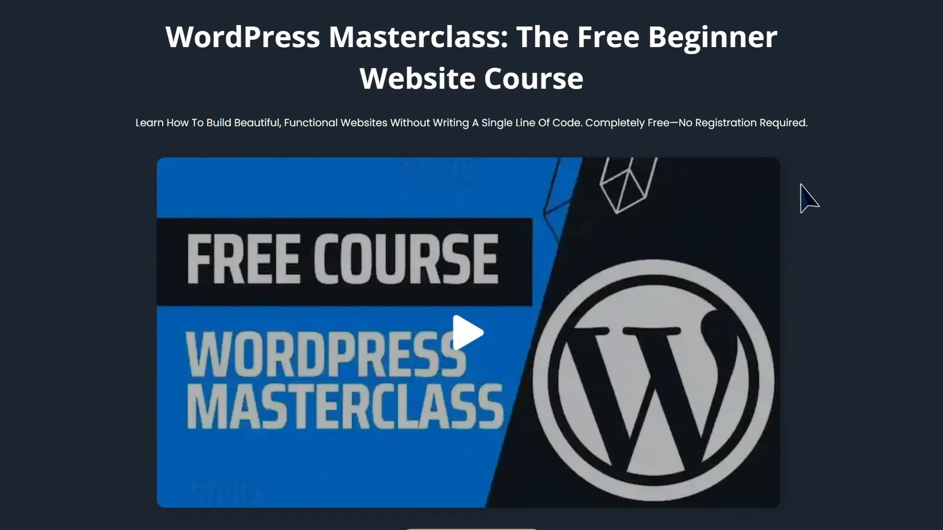